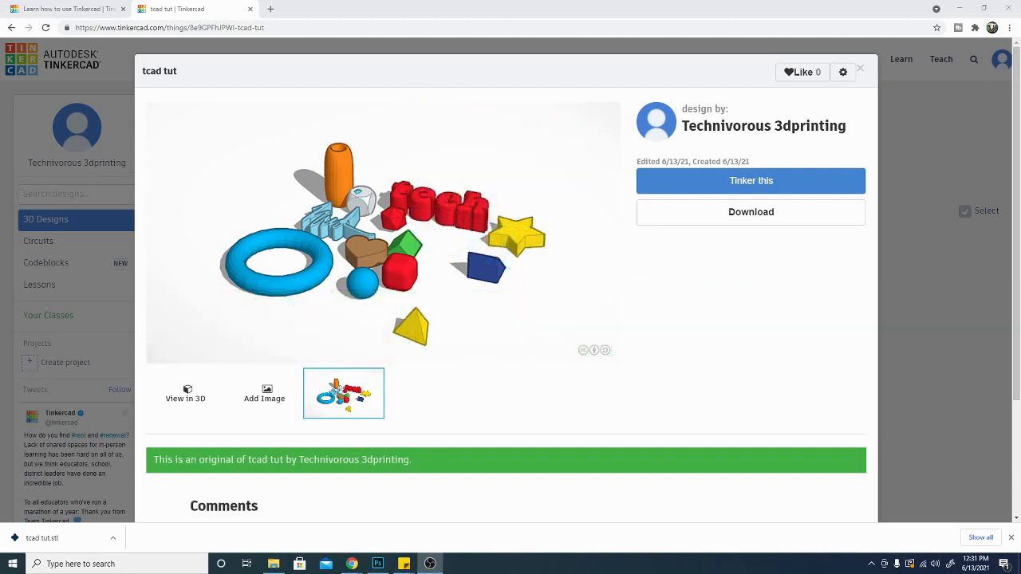
- Create a new 3D design, opening the empty 'Shiny Juttuli' workplane
{"action": "left_click", "coordinate": [750, 180]}
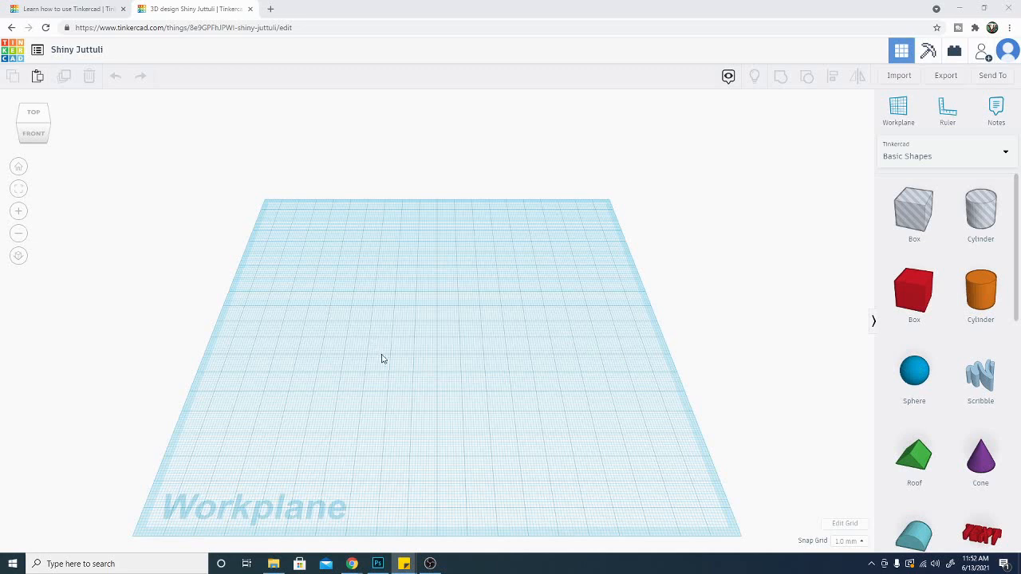
{"action": "mouse_move", "coordinate": [881, 361]}
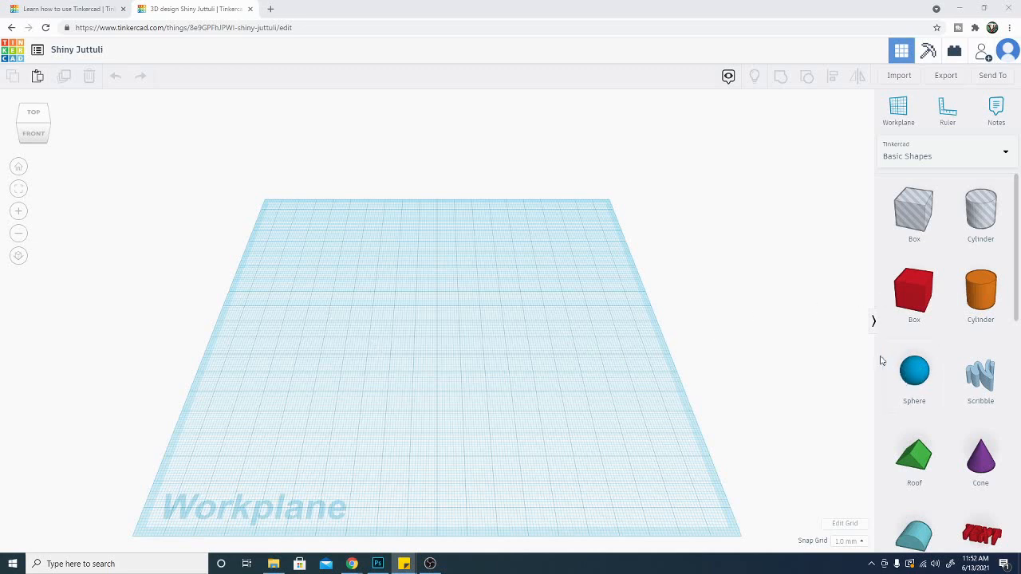
{"action": "mouse_move", "coordinate": [490, 318]}
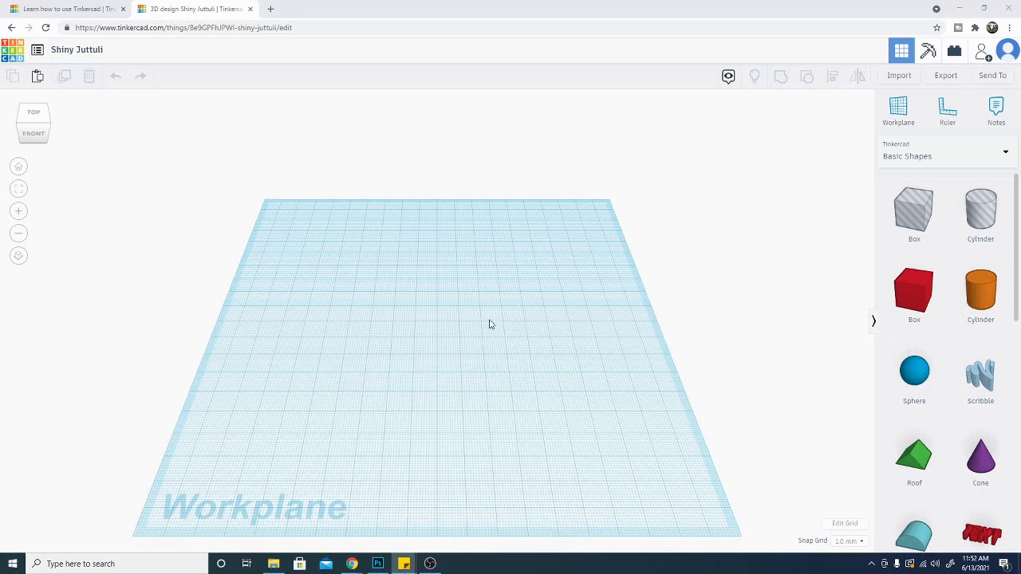
{"action": "mouse_move", "coordinate": [502, 335]}
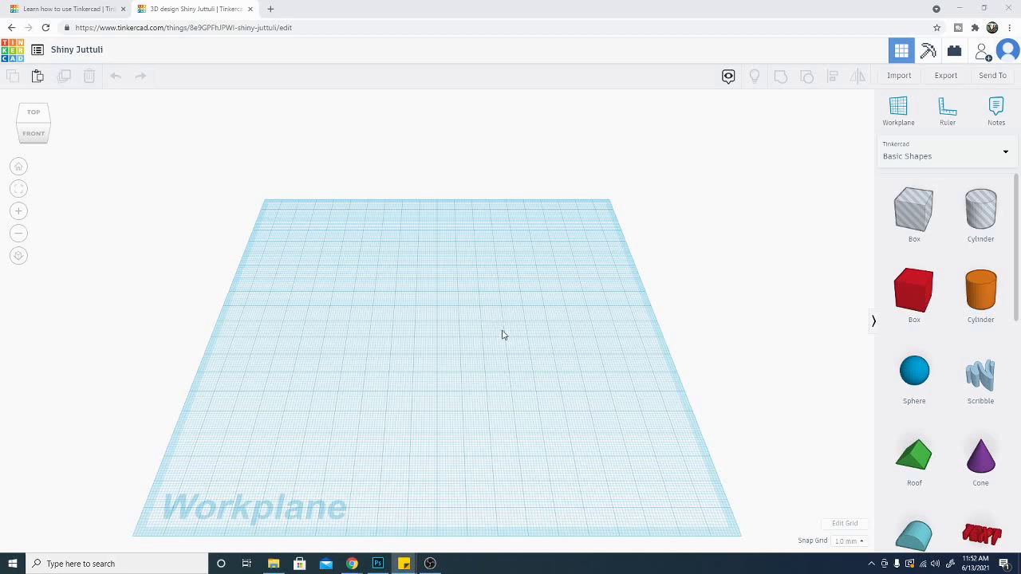
{"action": "mouse_move", "coordinate": [770, 534]}
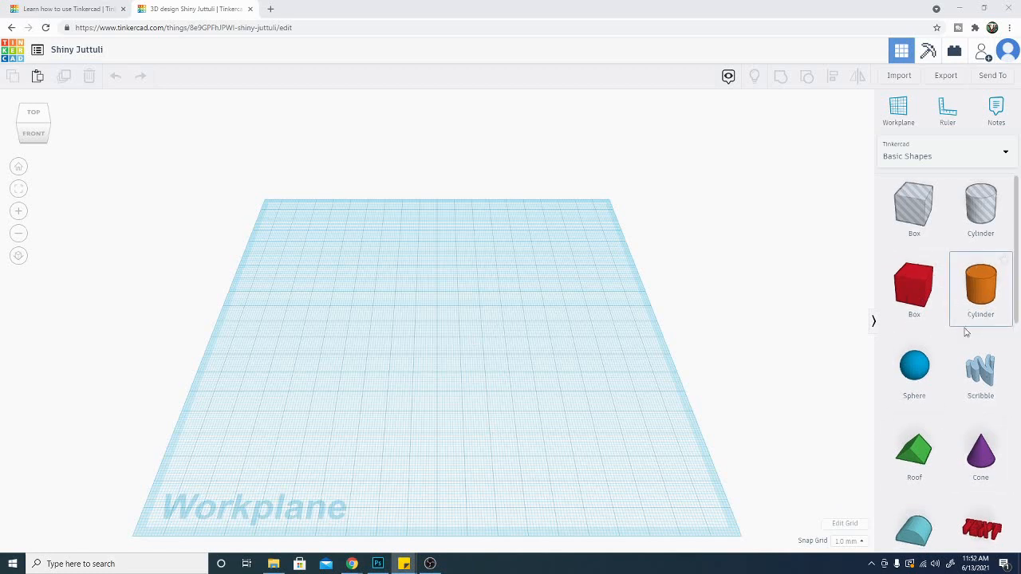
{"action": "scroll", "scroll_direction": "down", "scroll_amount": 3}
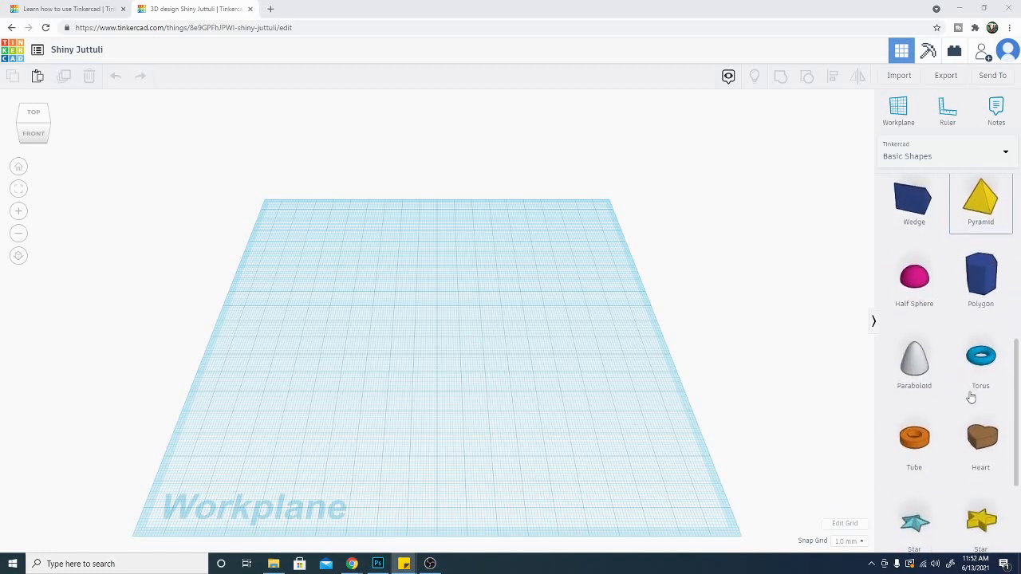
{"action": "scroll", "scroll_direction": "down", "scroll_amount": 3}
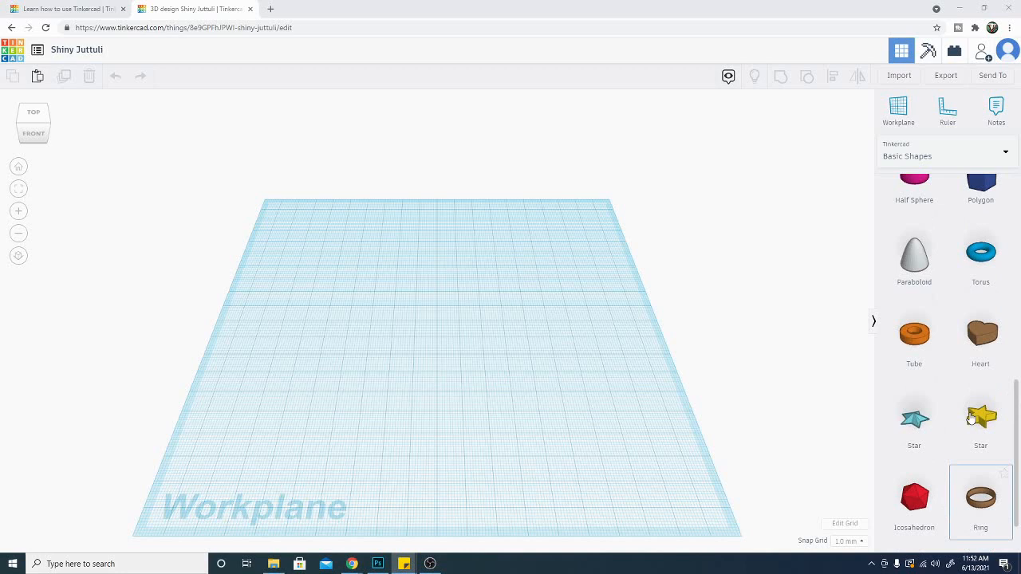
{"action": "scroll", "scroll_direction": "up", "scroll_amount": 3}
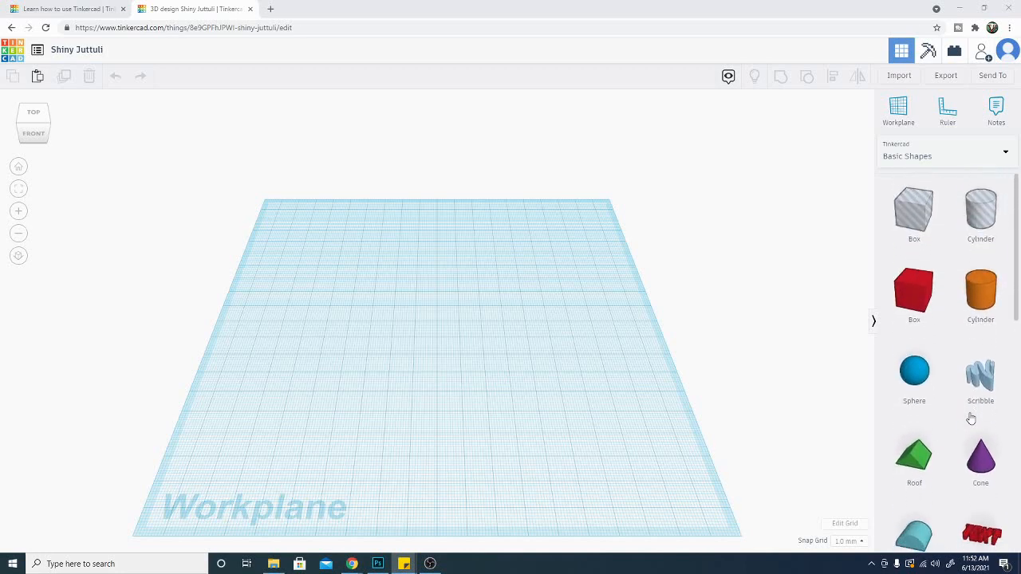
{"action": "scroll", "scroll_direction": "down", "scroll_amount": 3}
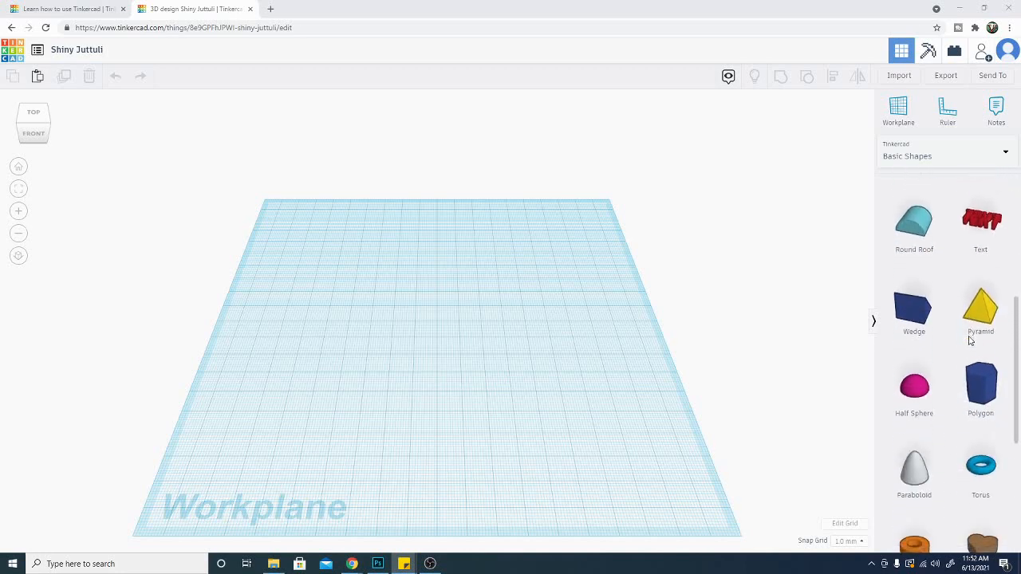
{"action": "scroll", "scroll_direction": "down", "scroll_amount": 3}
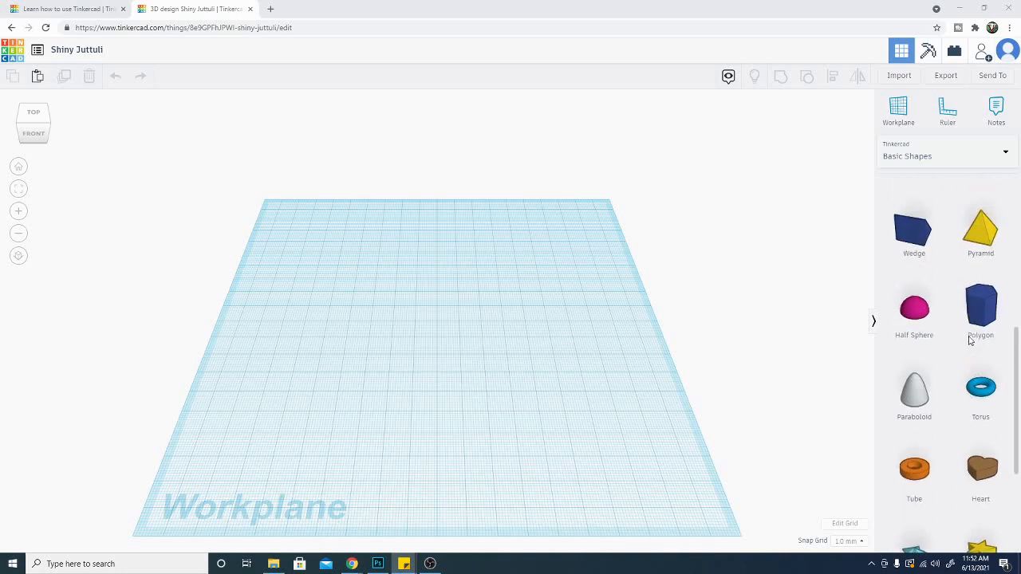
{"action": "scroll", "scroll_direction": "up", "scroll_amount": 3}
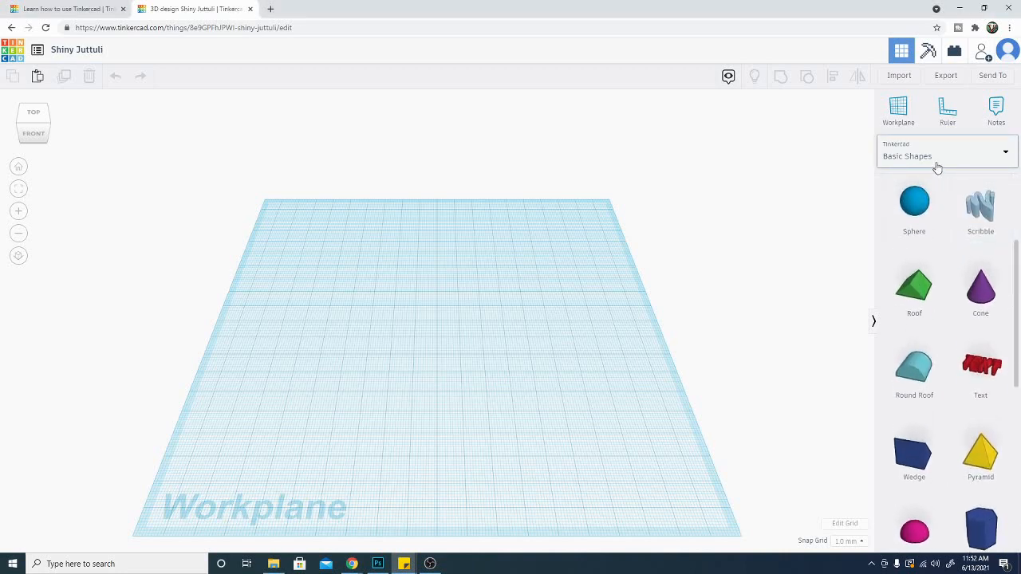
{"action": "left_click", "coordinate": [945, 156]}
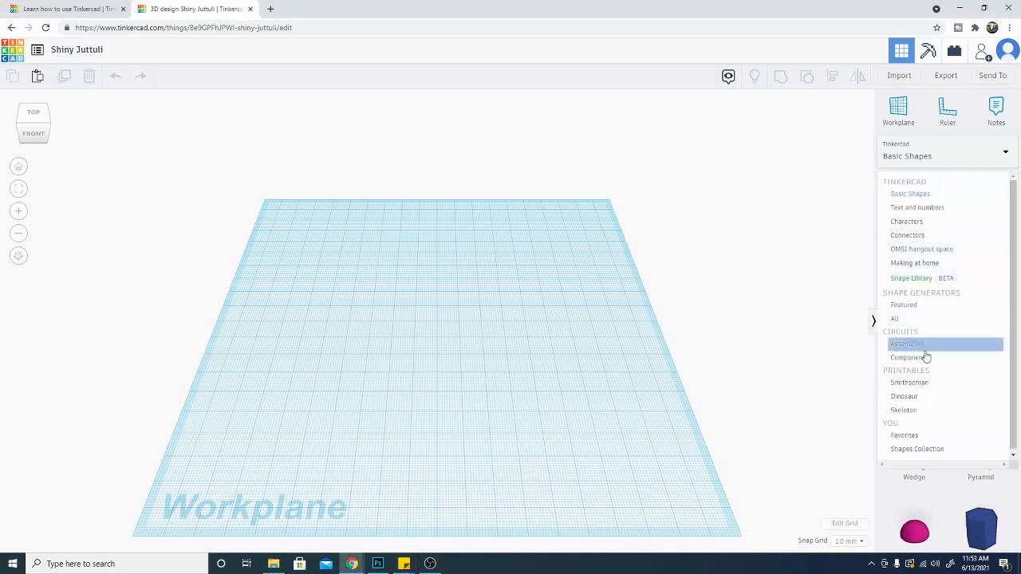
{"action": "mouse_move", "coordinate": [948, 503]}
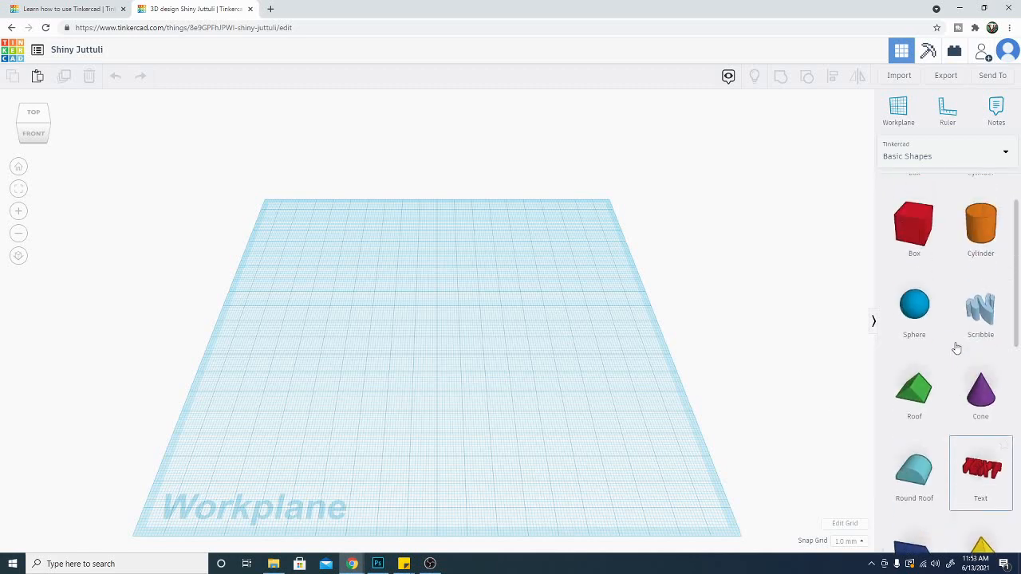
{"action": "scroll", "scroll_direction": "up", "scroll_amount": 3}
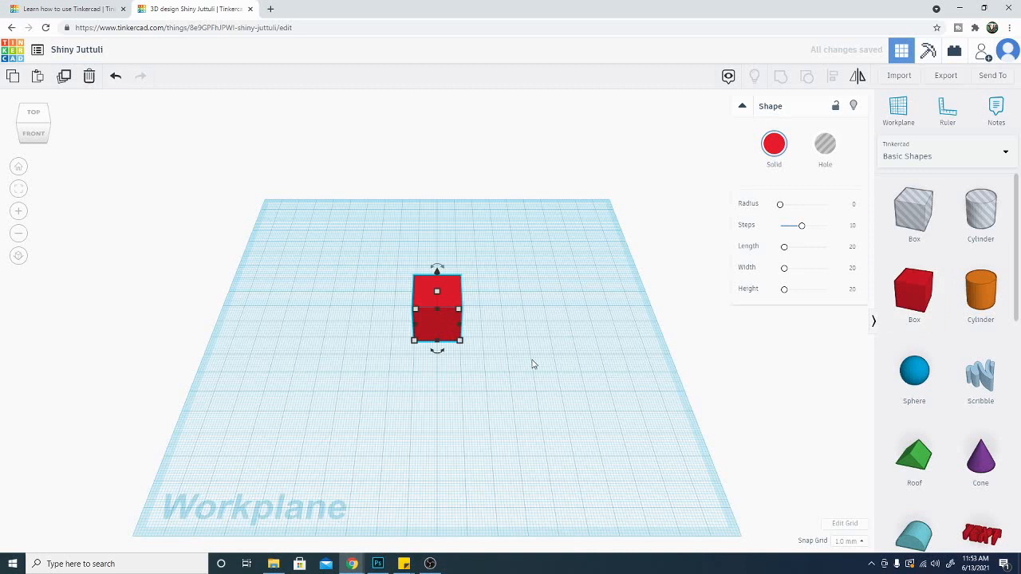
{"action": "mouse_move", "coordinate": [587, 405]}
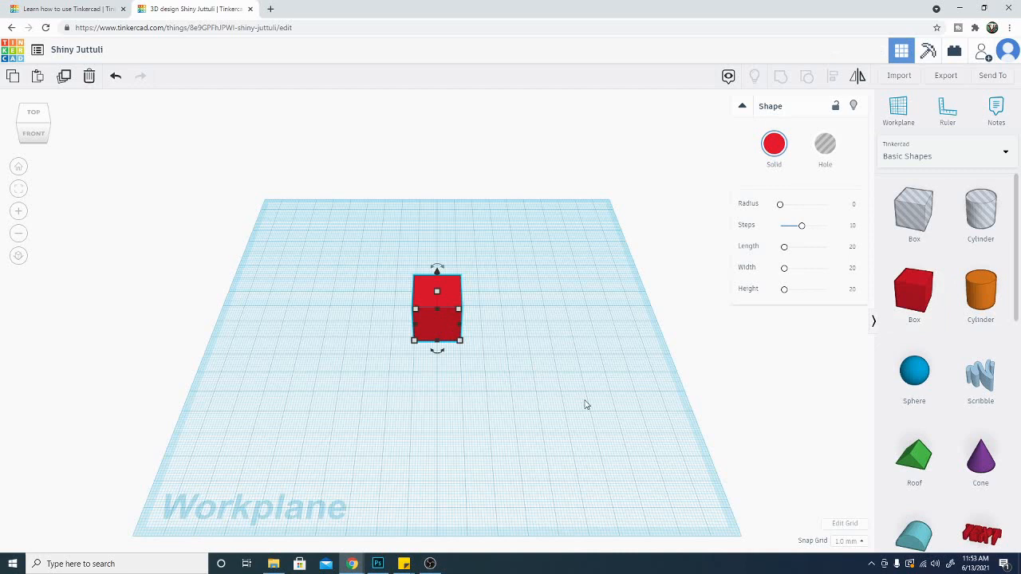
- Nudge the red 20 mm box slightly to the right on the workplane
{"action": "left_click_drag", "start_coordinate": [436, 311], "coordinate": [450, 311]}
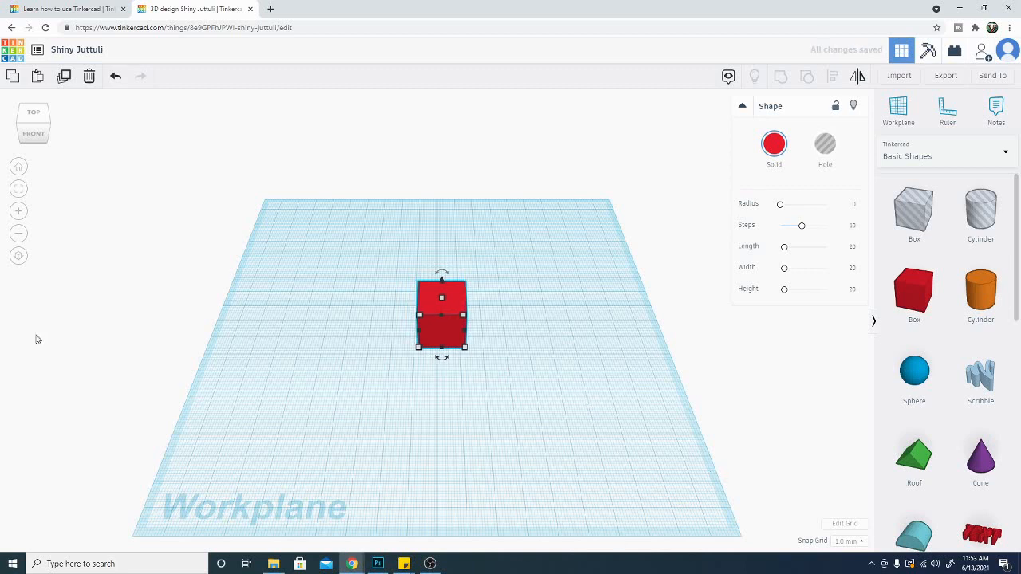
{"action": "mouse_move", "coordinate": [278, 305]}
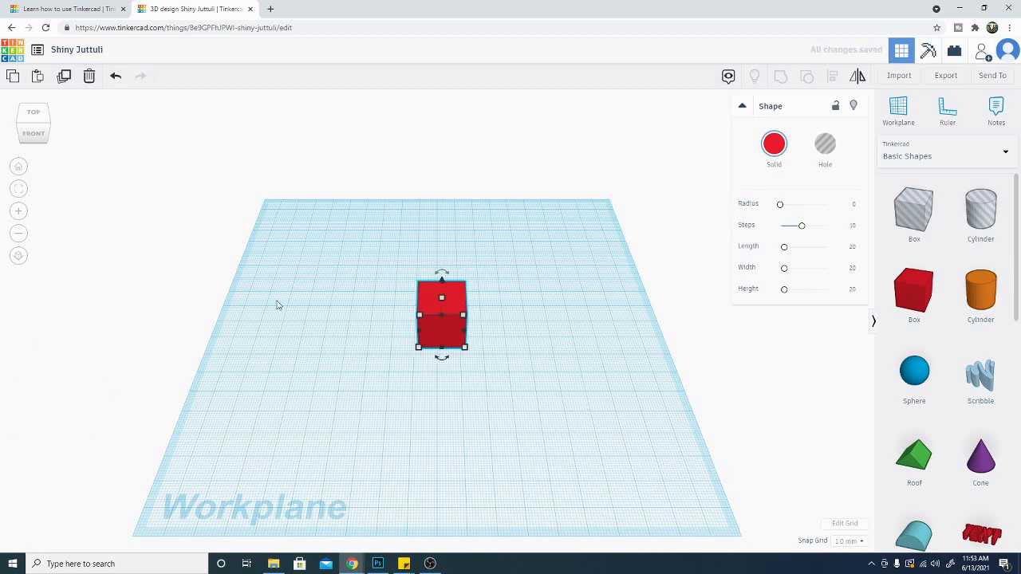
{"action": "mouse_move", "coordinate": [34, 112]}
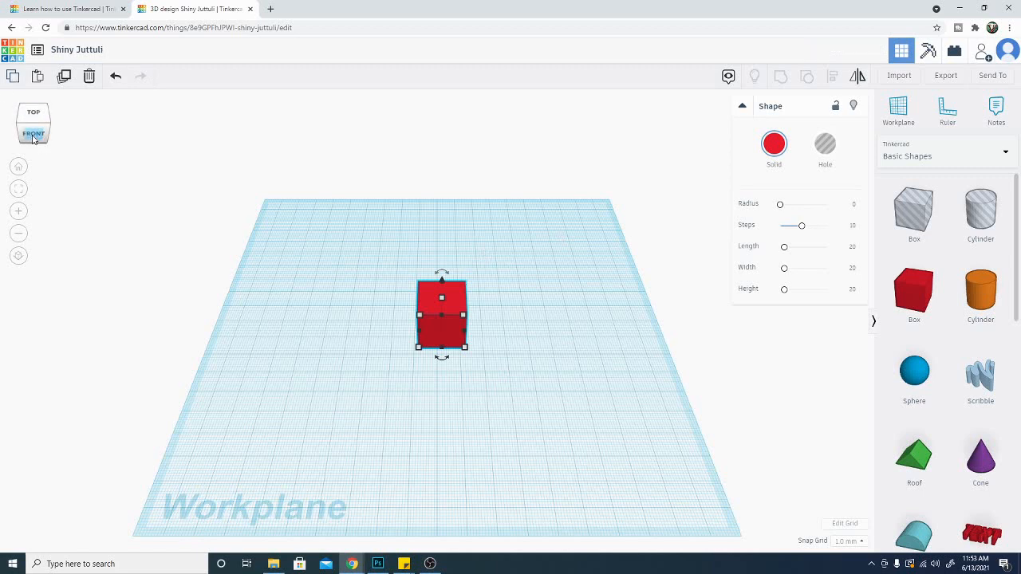
- Rotate the view cube from the Bottom view back to a top-front-right perspective of the box
{"action": "left_click", "coordinate": [32, 134]}
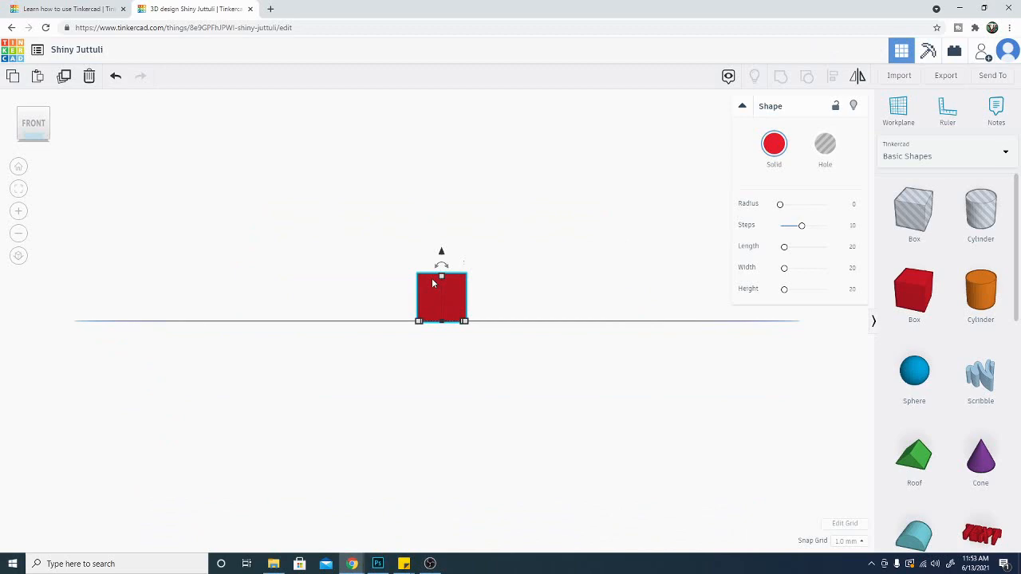
{"action": "left_click", "coordinate": [34, 124]}
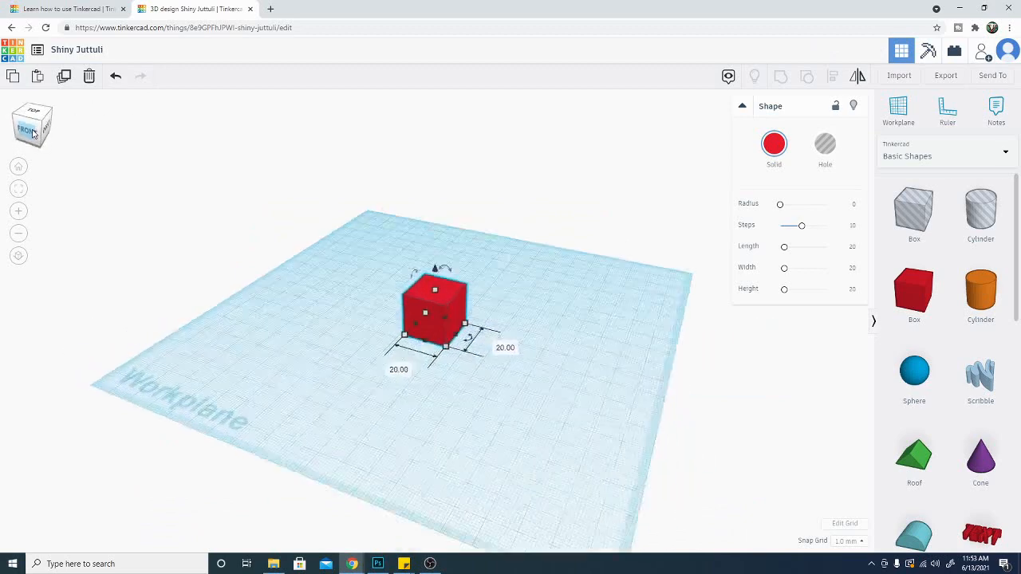
{"action": "left_click", "coordinate": [33, 126]}
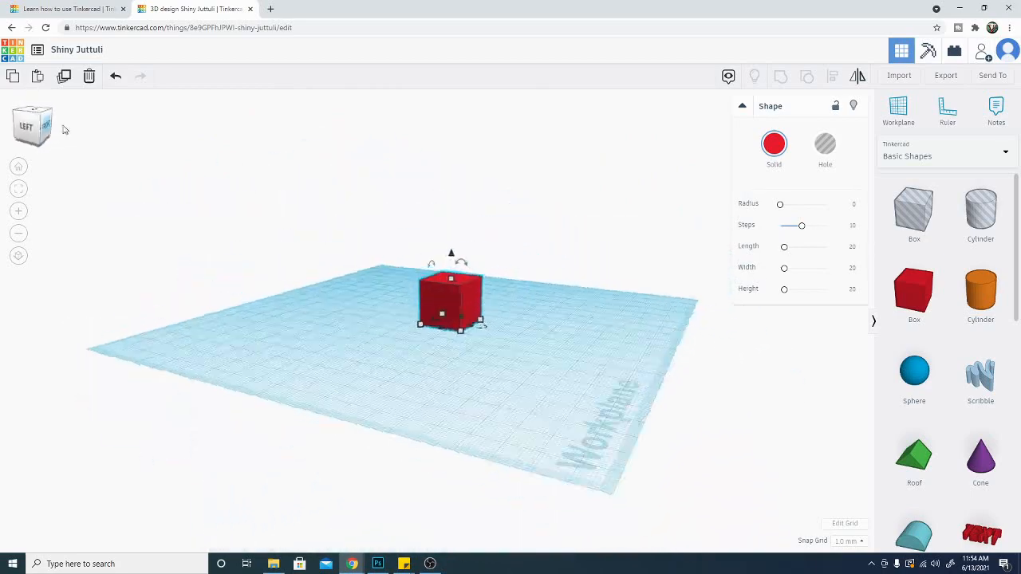
{"action": "left_click", "coordinate": [32, 127]}
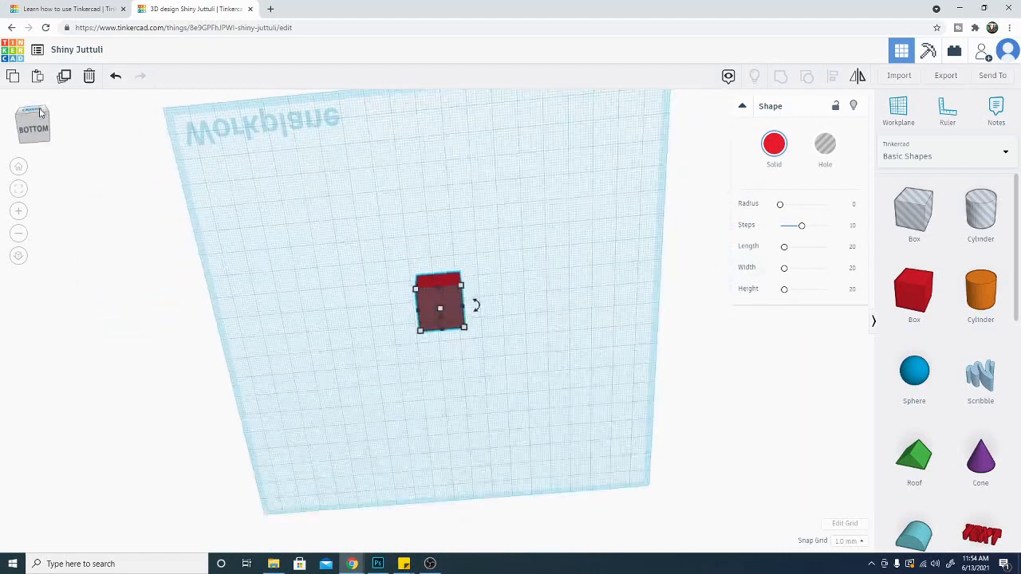
{"action": "left_click", "coordinate": [34, 123]}
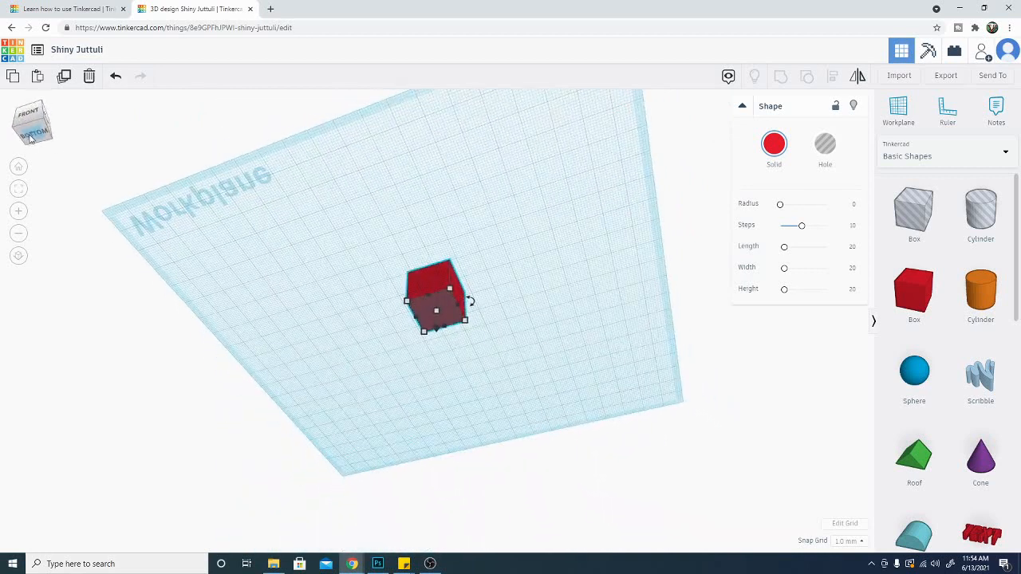
{"action": "left_click", "coordinate": [33, 131]}
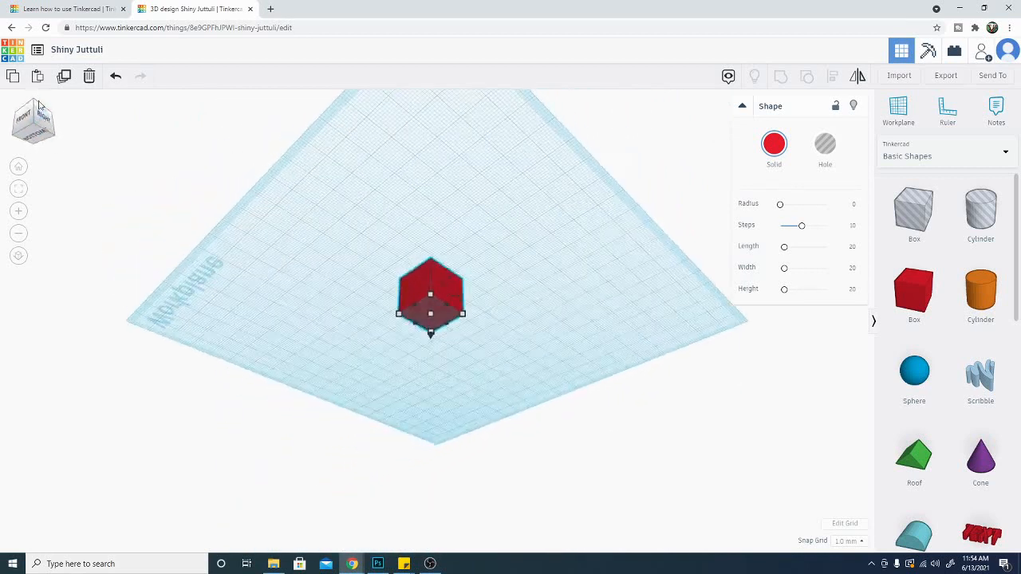
{"action": "left_click", "coordinate": [34, 124]}
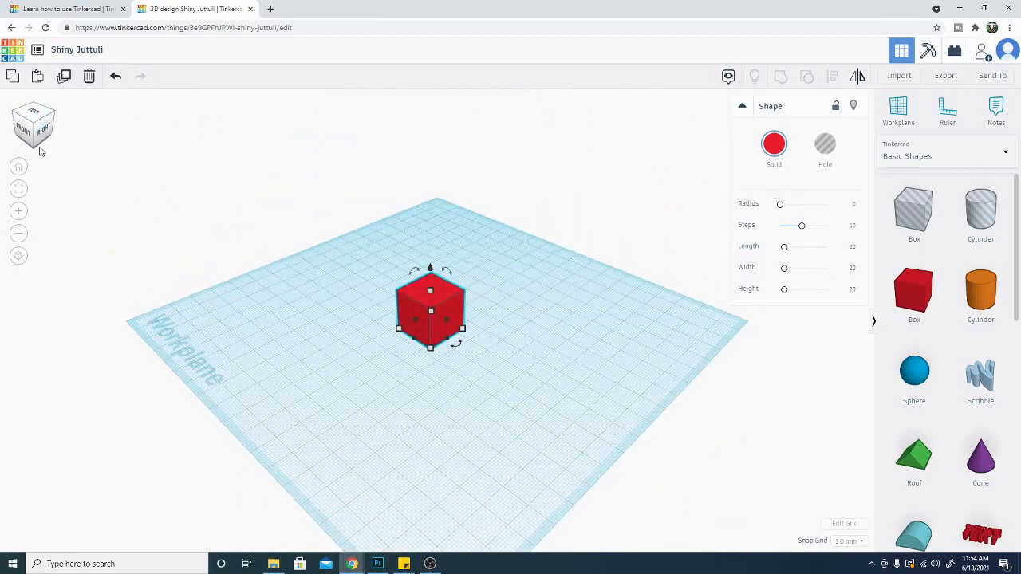
- Deselect and orbit the camera down to nearly workplane level beside the red box
{"action": "left_click", "coordinate": [34, 120]}
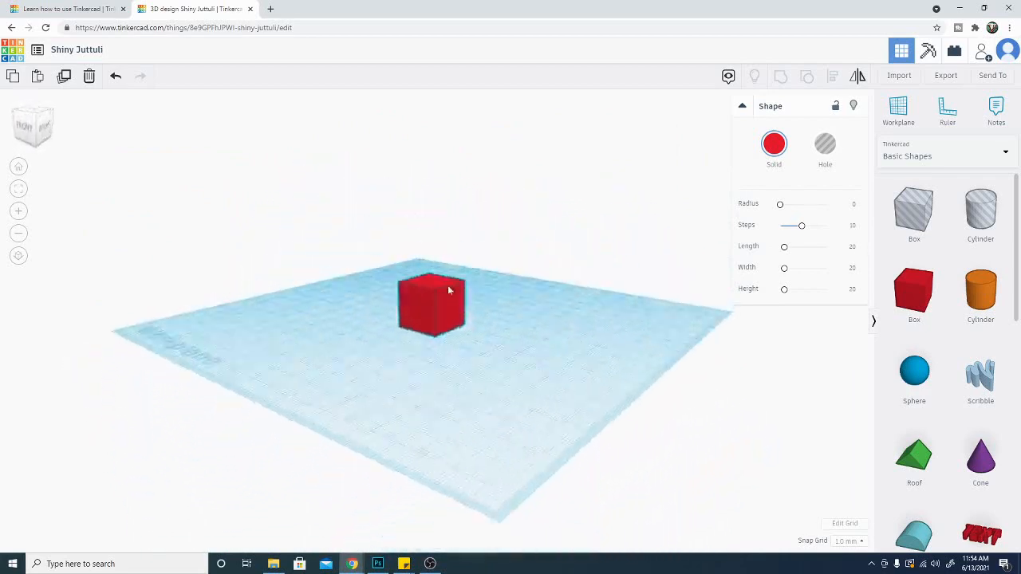
{"action": "left_click_drag", "start_coordinate": [447, 304], "coordinate": [627, 344]}
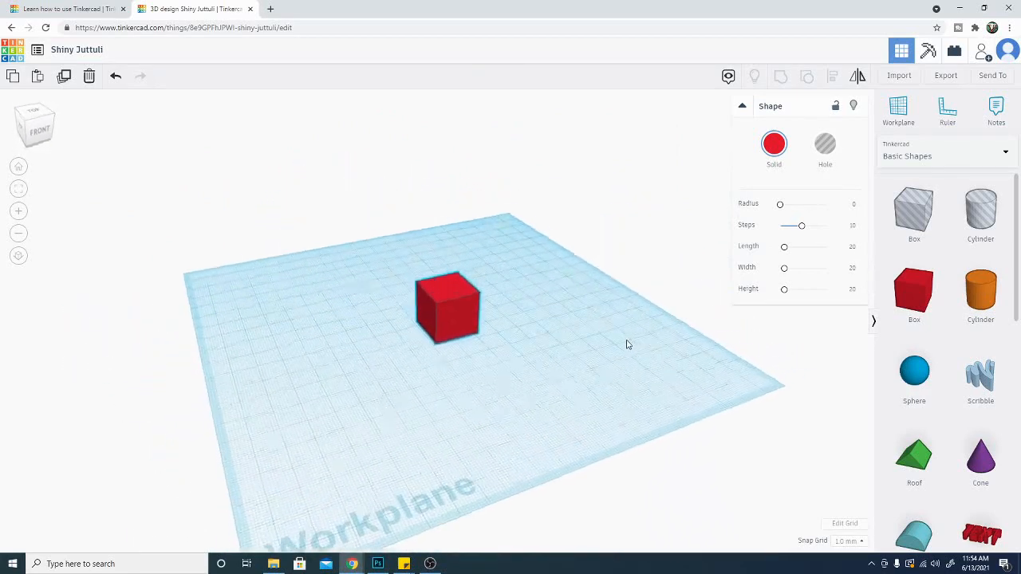
{"action": "left_click", "coordinate": [447, 307]}
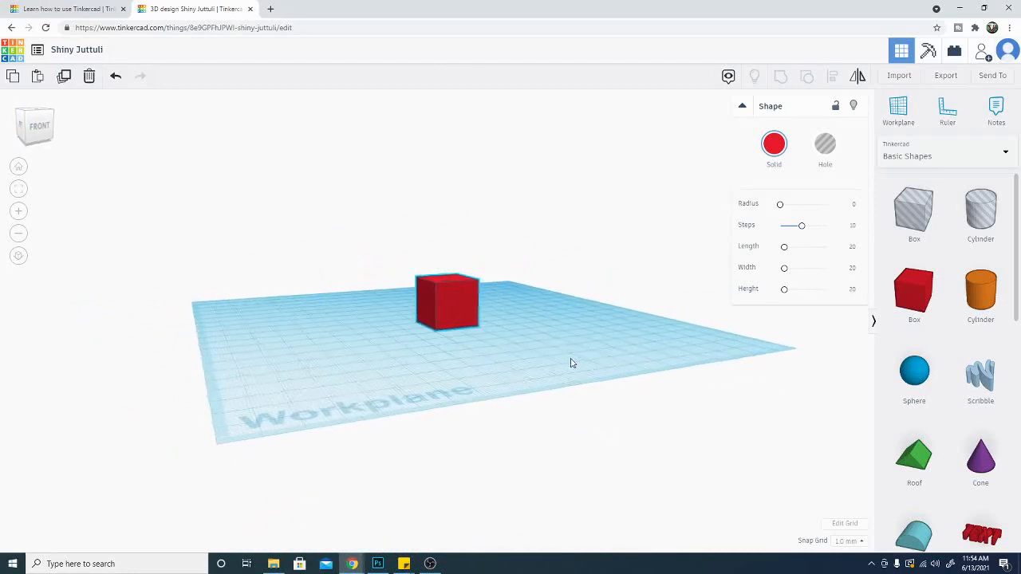
{"action": "left_click_drag", "start_coordinate": [570, 363], "coordinate": [431, 391]}
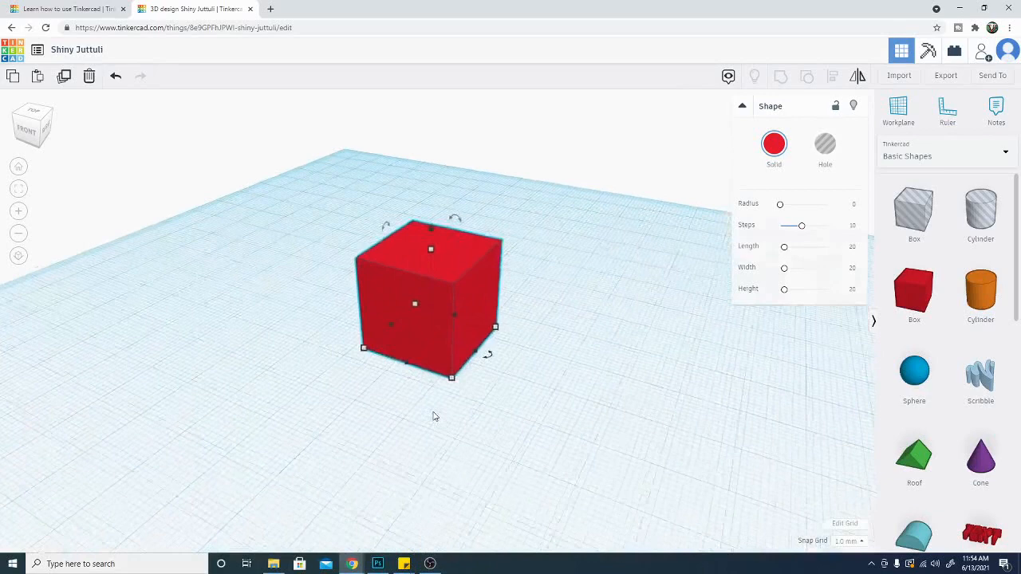
- Zoom out, reset to Home View, then orbit closely around the red box
{"action": "left_click", "coordinate": [18, 233]}
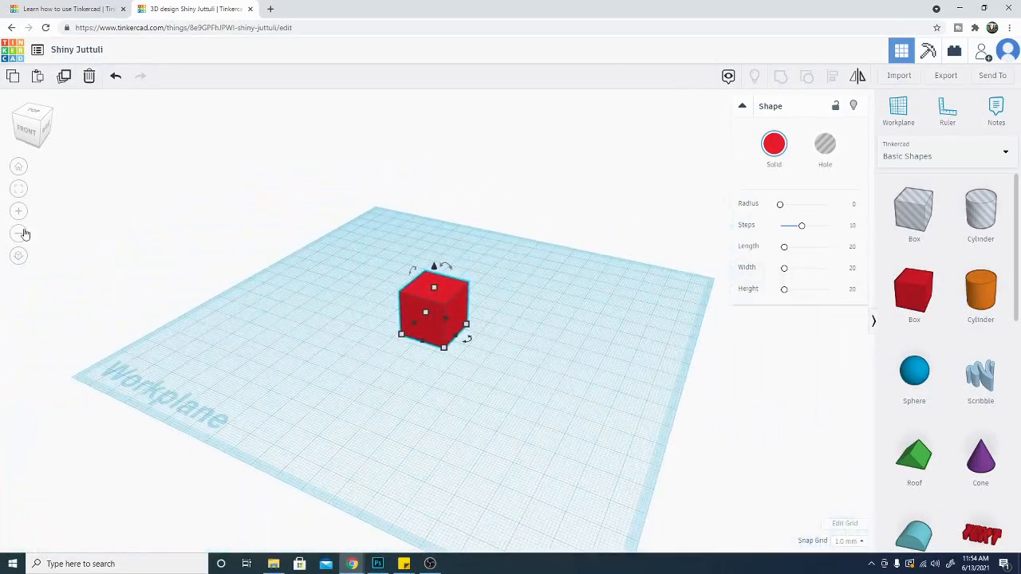
{"action": "left_click", "coordinate": [18, 235]}
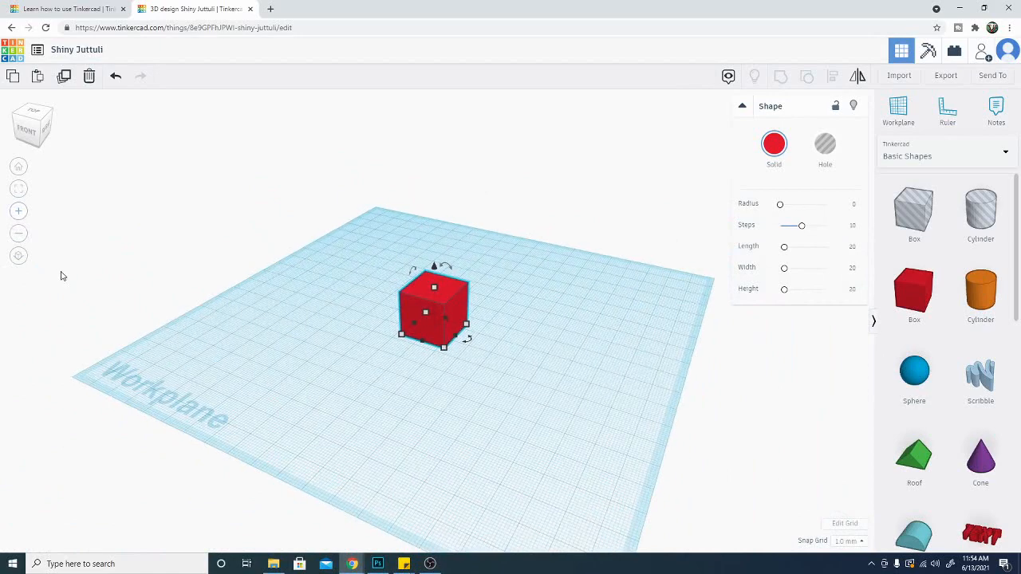
{"action": "left_click", "coordinate": [18, 166]}
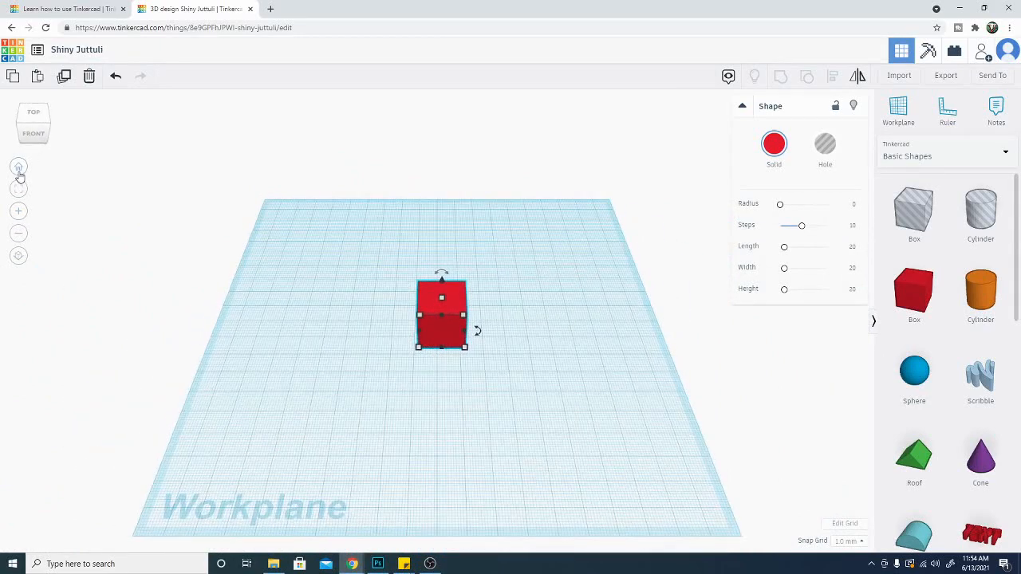
{"action": "mouse_move", "coordinate": [19, 211]}
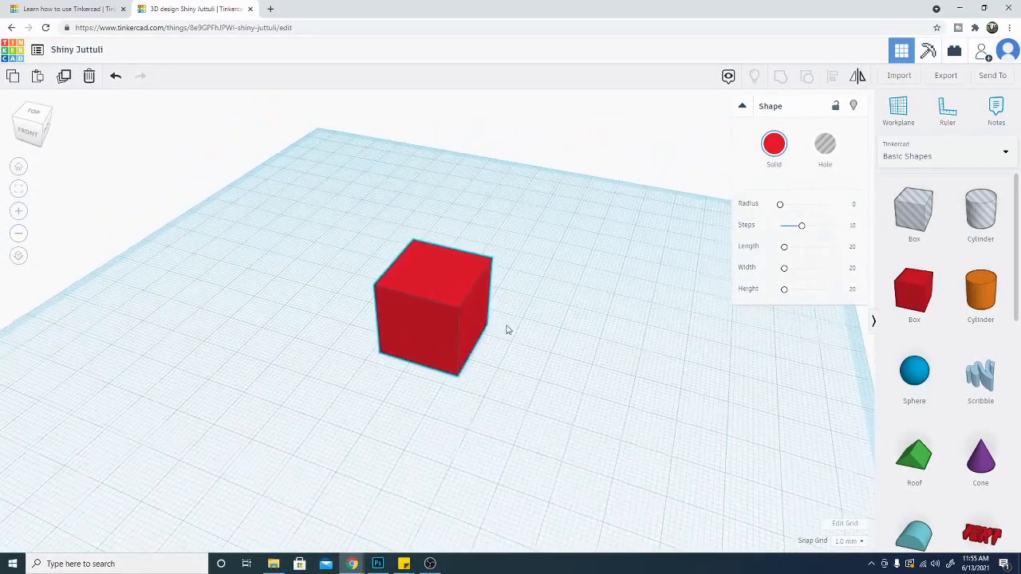
{"action": "left_click_drag", "start_coordinate": [507, 330], "coordinate": [523, 349]}
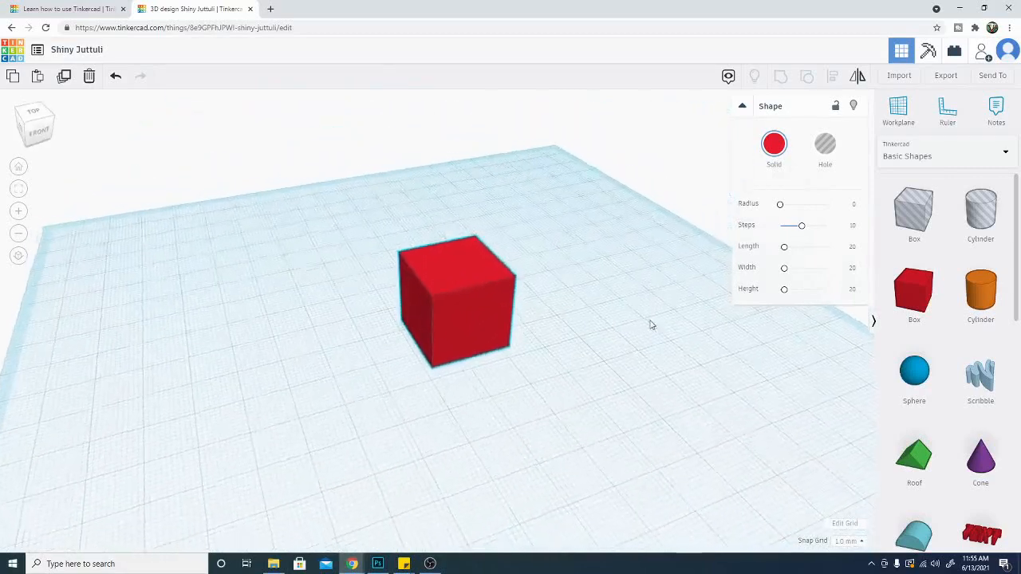
- Drop a cylinder hole onto the red box's top and combine the two shapes
{"action": "left_click", "coordinate": [456, 299]}
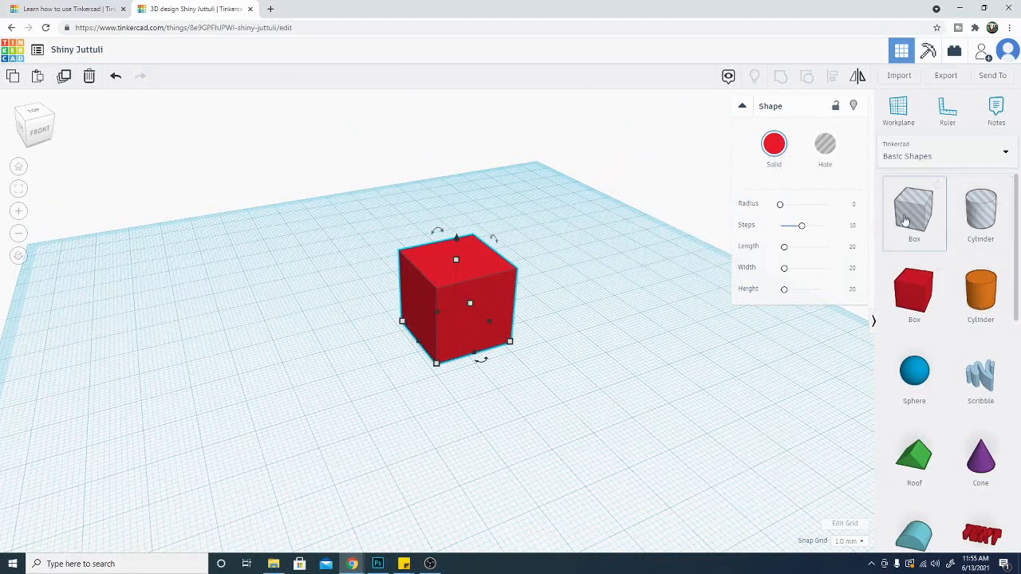
{"action": "mouse_move", "coordinate": [980, 213]}
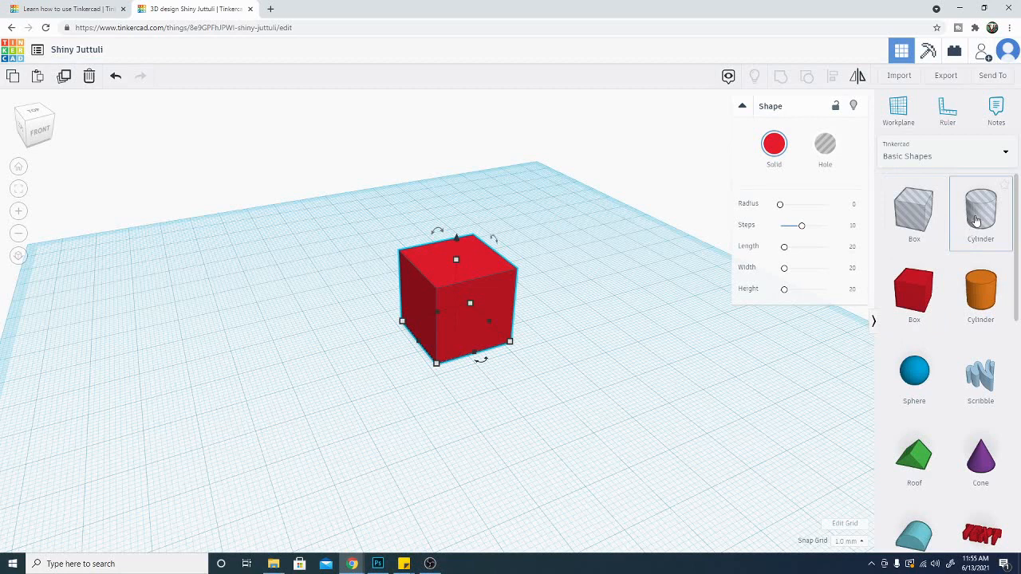
{"action": "mouse_move", "coordinate": [980, 211]}
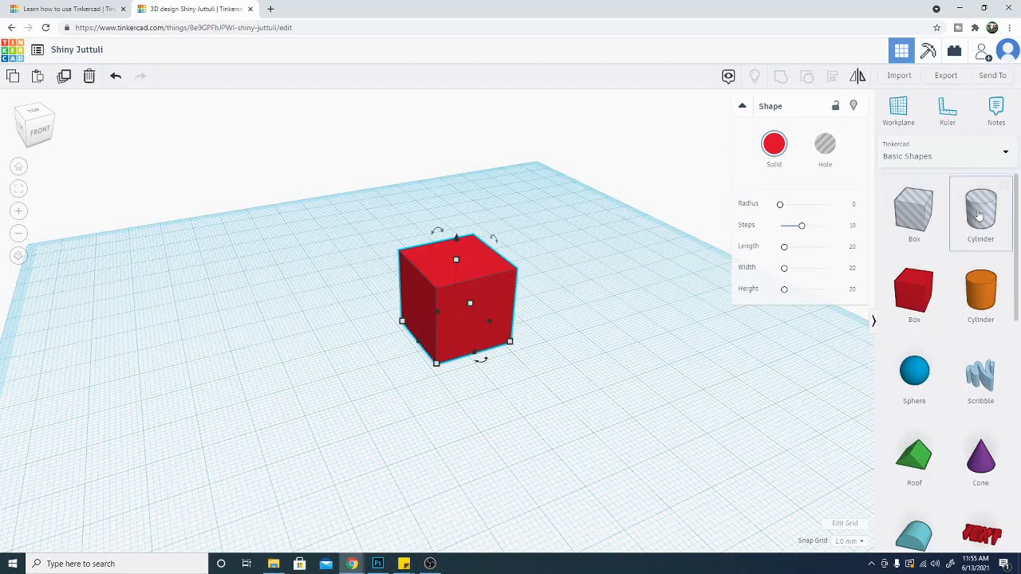
{"action": "left_click", "coordinate": [459, 319]}
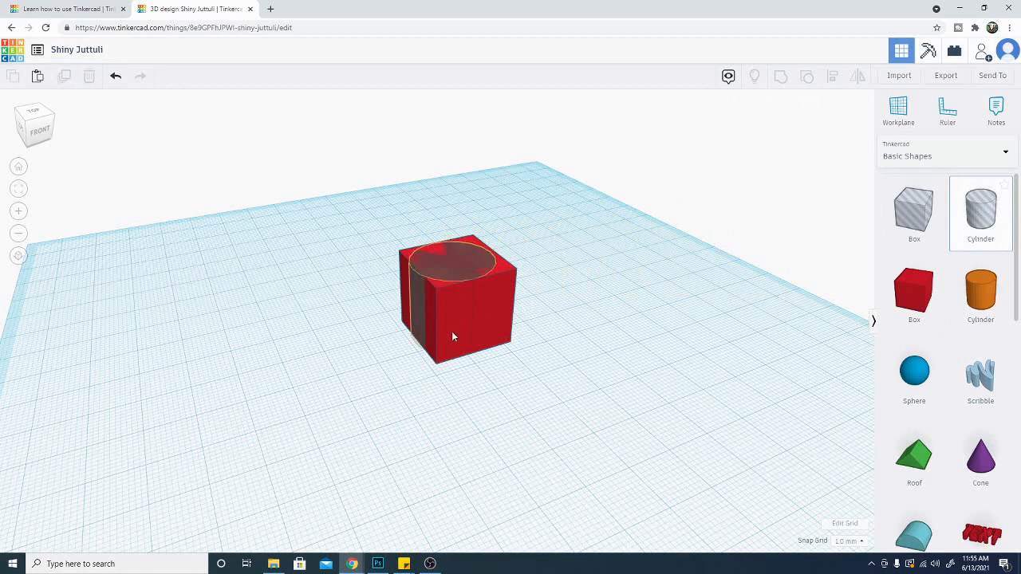
{"action": "left_click", "coordinate": [455, 299]}
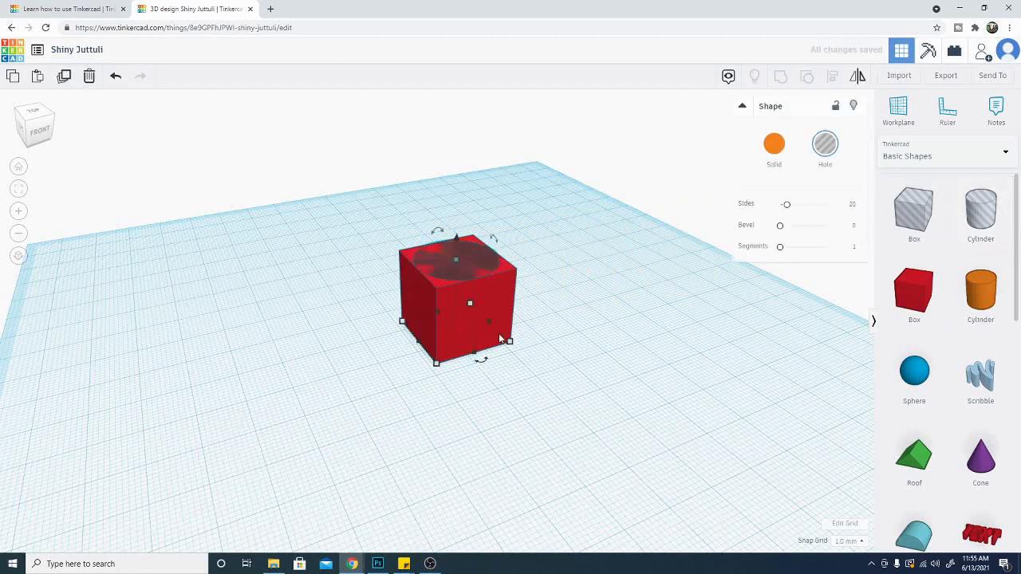
{"action": "mouse_move", "coordinate": [541, 417]}
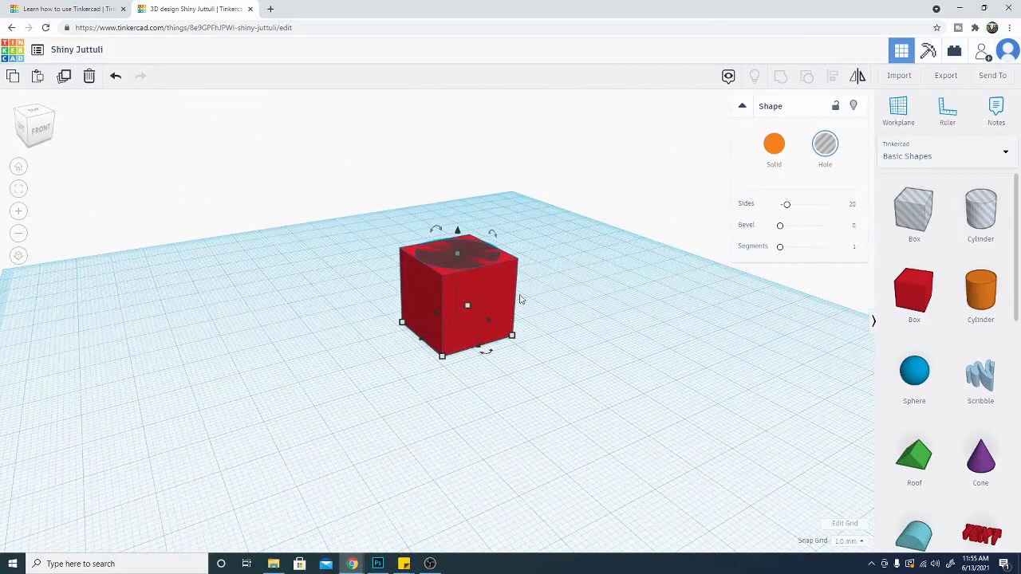
{"action": "mouse_move", "coordinate": [447, 312]}
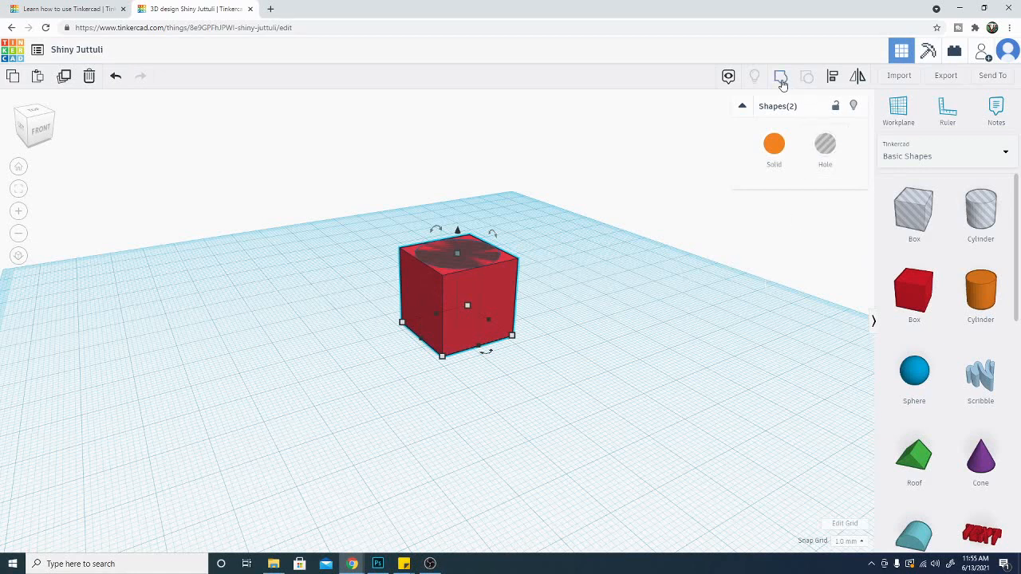
{"action": "mouse_move", "coordinate": [781, 76]}
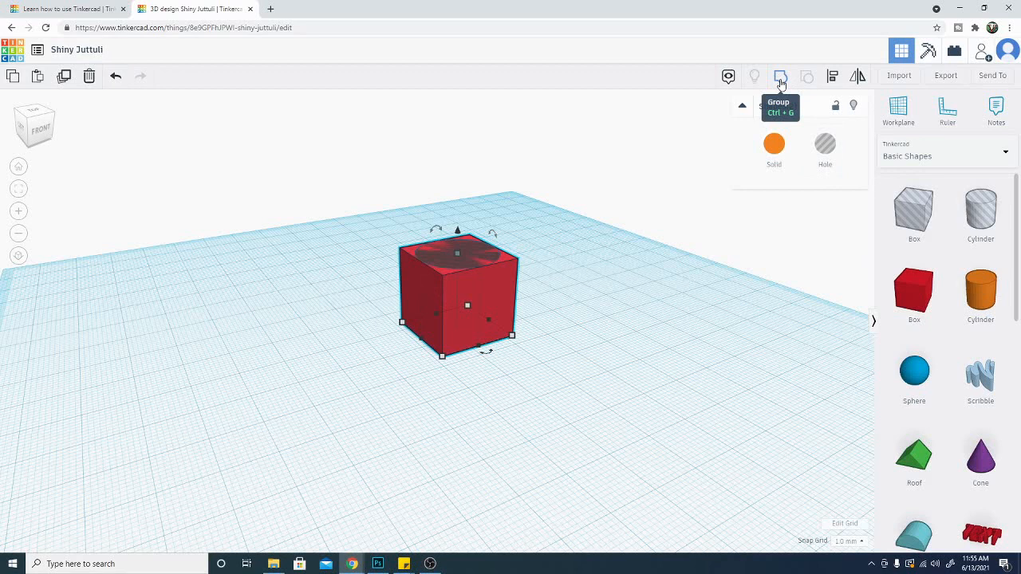
{"action": "left_click", "coordinate": [781, 76]}
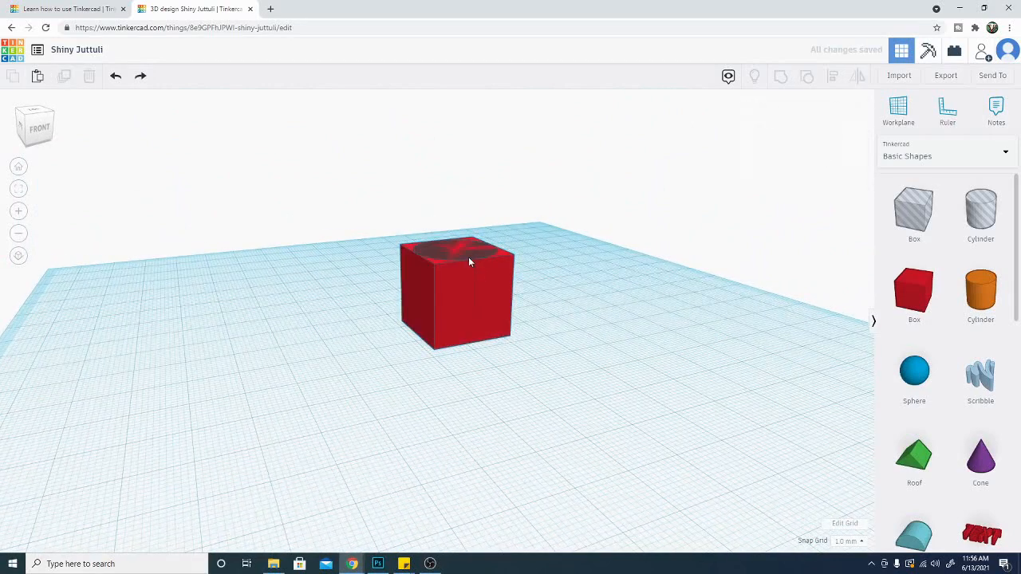
- Reposition the notched red block on the workplane
{"action": "left_click", "coordinate": [456, 291]}
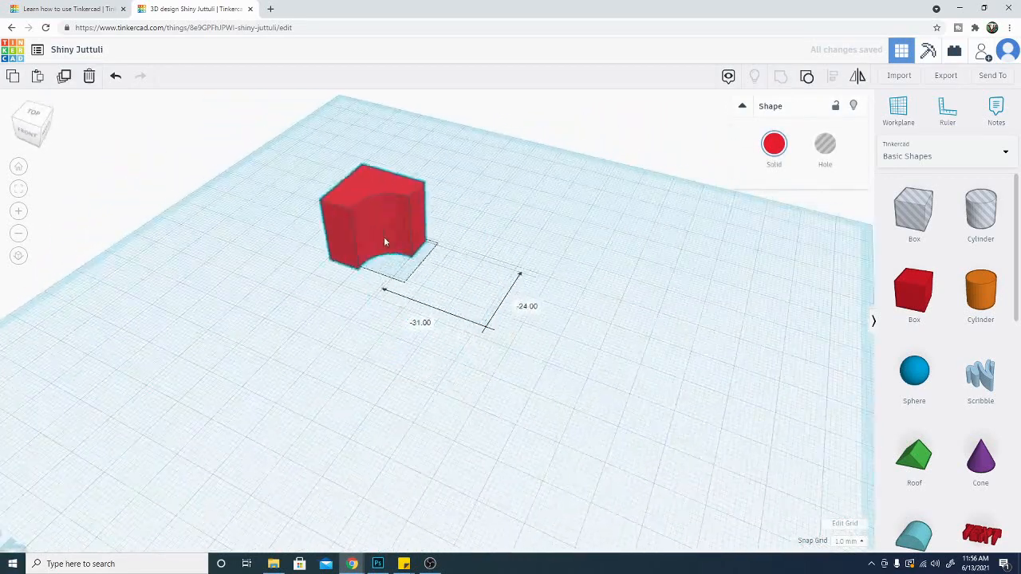
- Orbit around the notched block and select the red block overlapping the orange cylinder
{"action": "left_click_drag", "start_coordinate": [385, 242], "coordinate": [491, 343]}
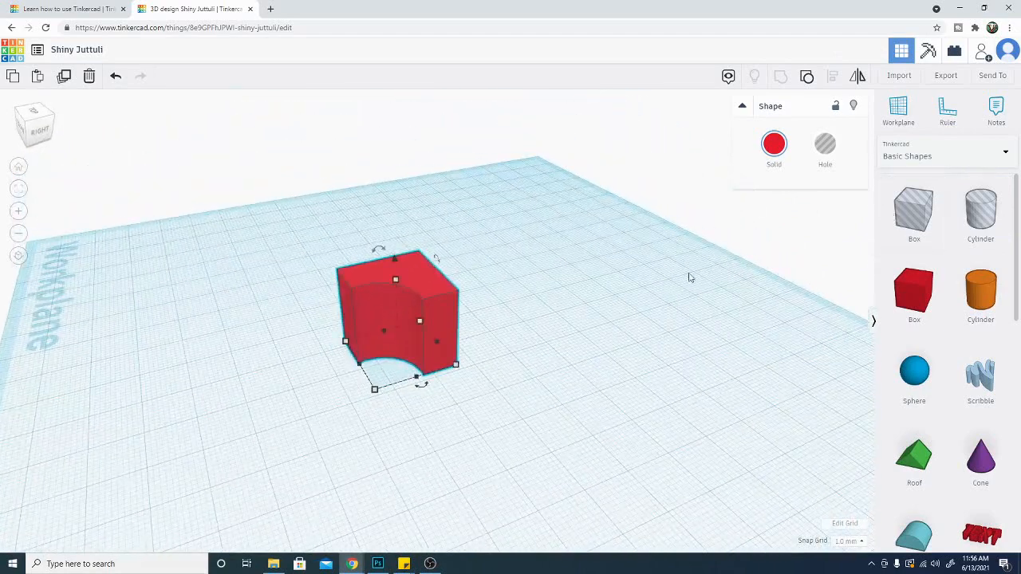
{"action": "mouse_move", "coordinate": [980, 295]}
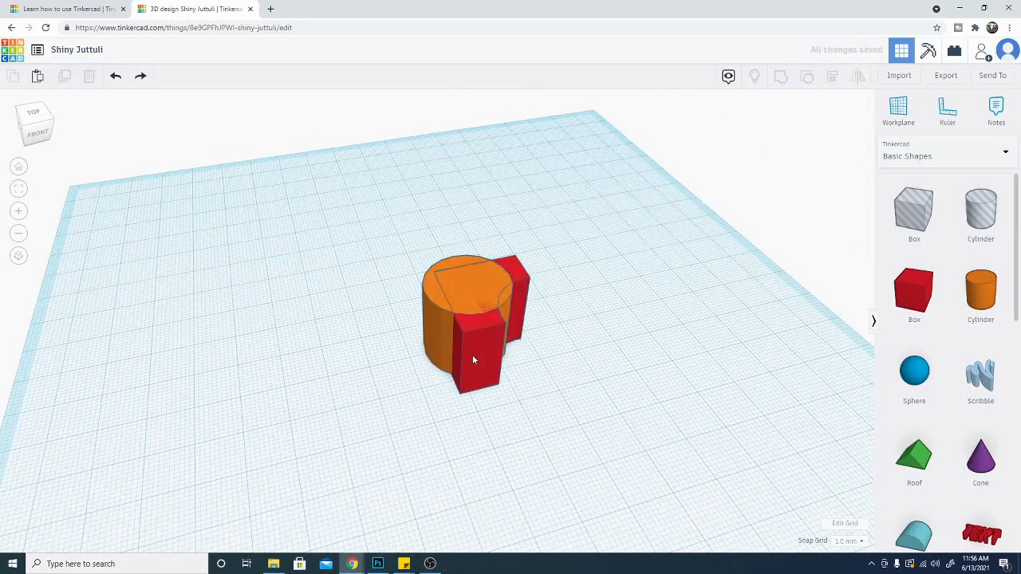
{"action": "left_click", "coordinate": [478, 335]}
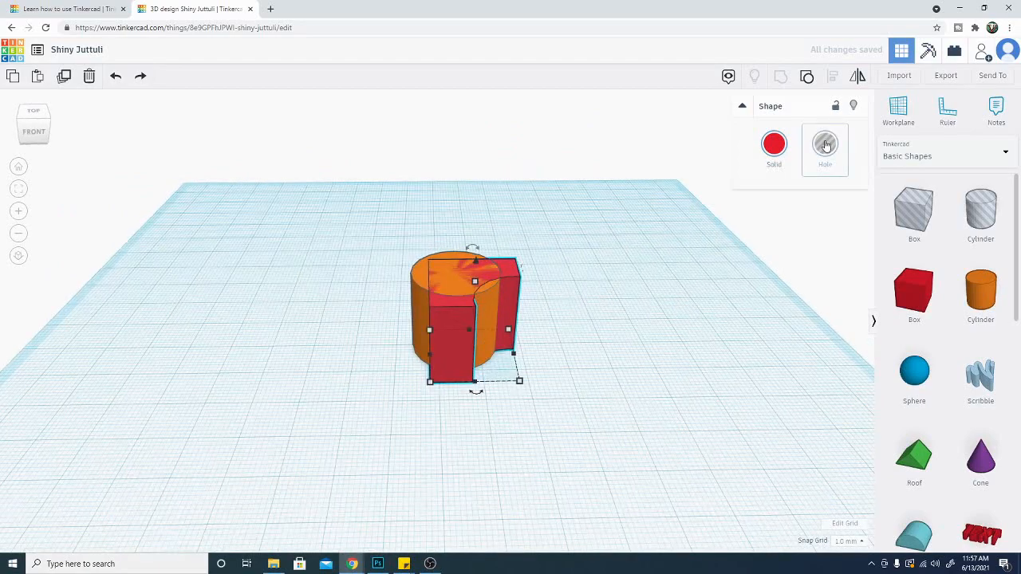
- Make the red block a hole, group it with the orange cylinder, and move the result
{"action": "left_click", "coordinate": [825, 144]}
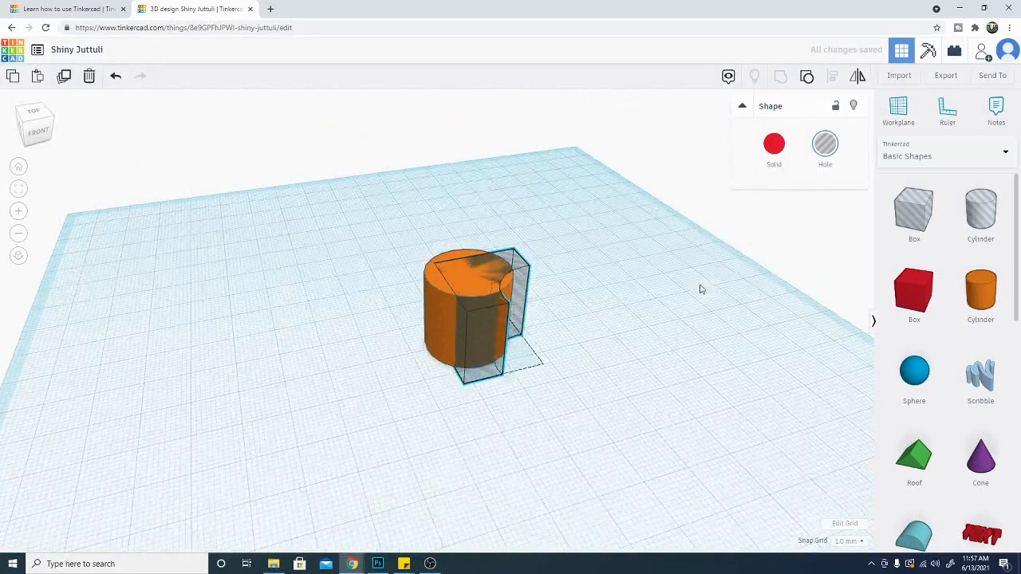
{"action": "left_click", "coordinate": [463, 335]}
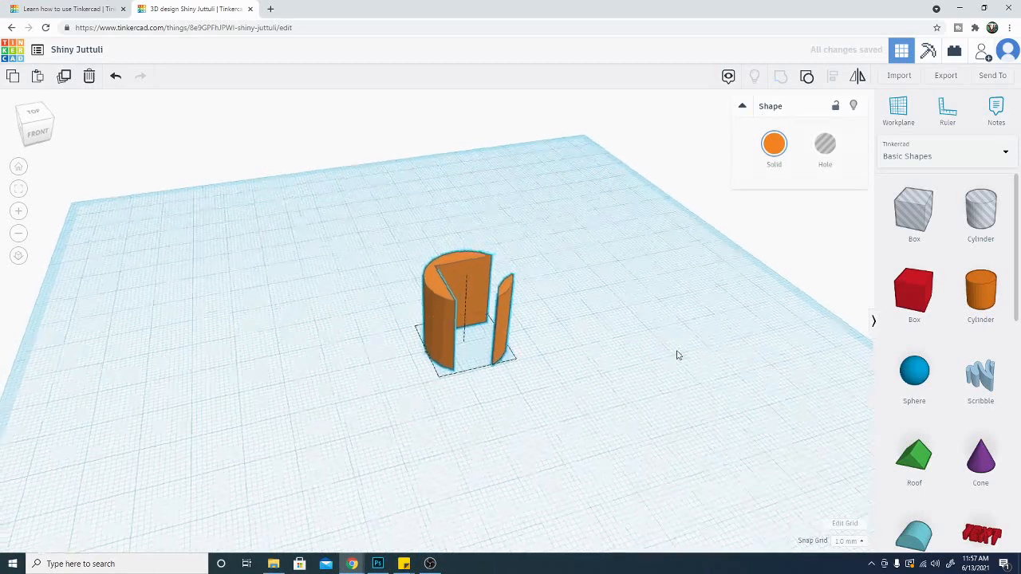
{"action": "left_click", "coordinate": [33, 112]}
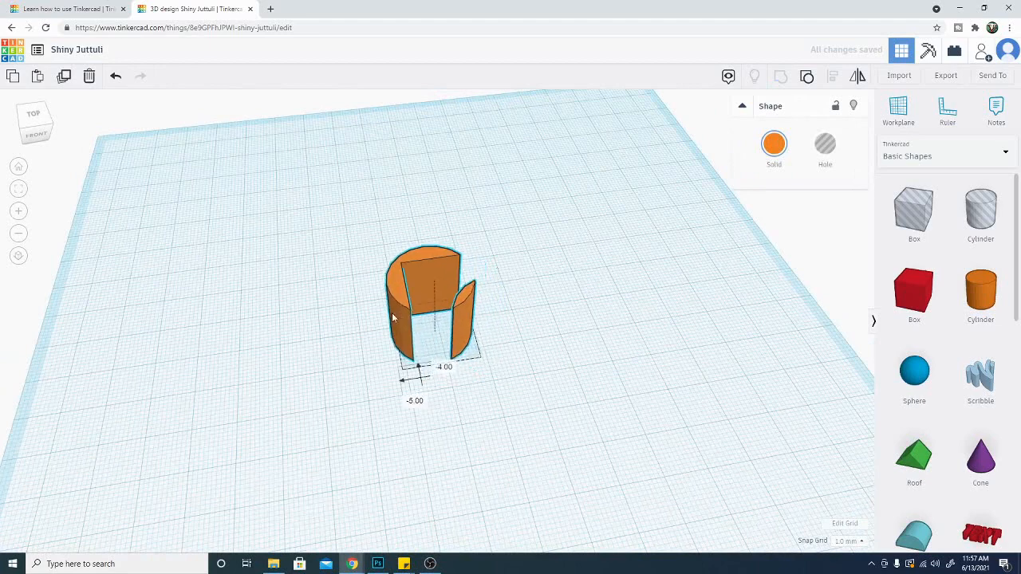
{"action": "left_click_drag", "start_coordinate": [431, 303], "coordinate": [567, 279]}
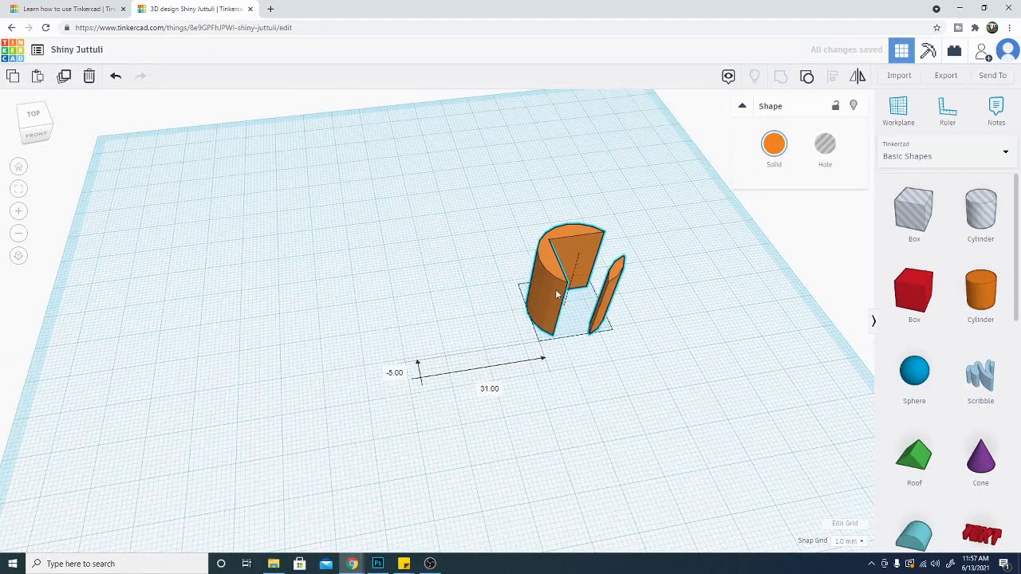
{"action": "left_click_drag", "start_coordinate": [571, 283], "coordinate": [471, 323]}
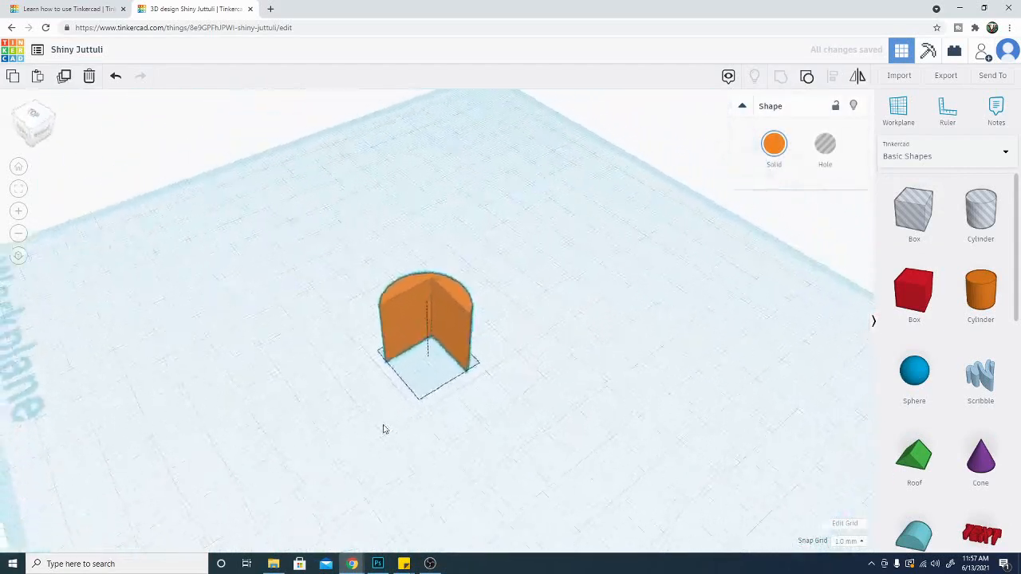
{"action": "left_click_drag", "start_coordinate": [383, 429], "coordinate": [698, 400]}
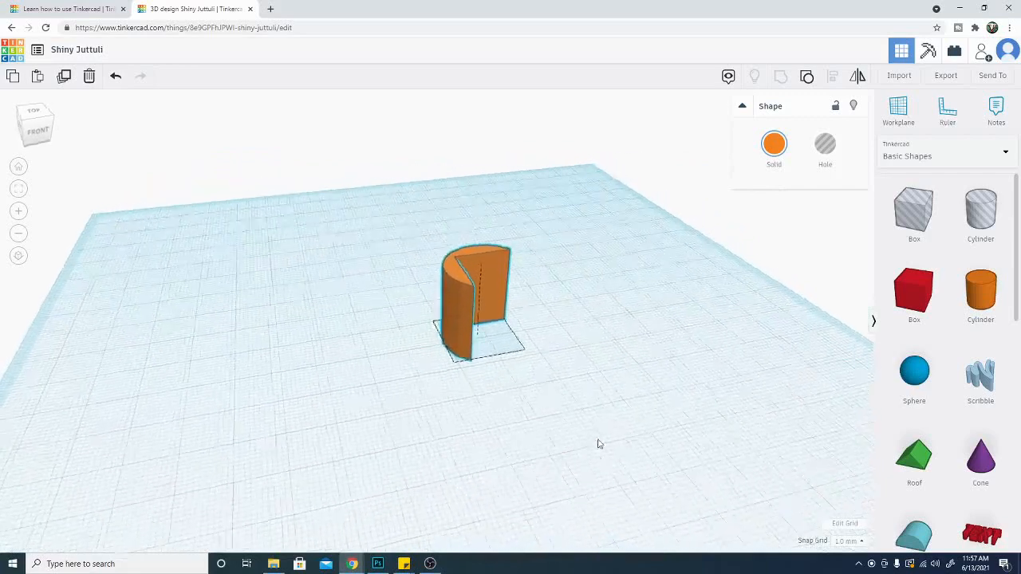
- Place a letter A from the Text and numbers shapes onto the workplane
{"action": "left_click", "coordinate": [945, 155]}
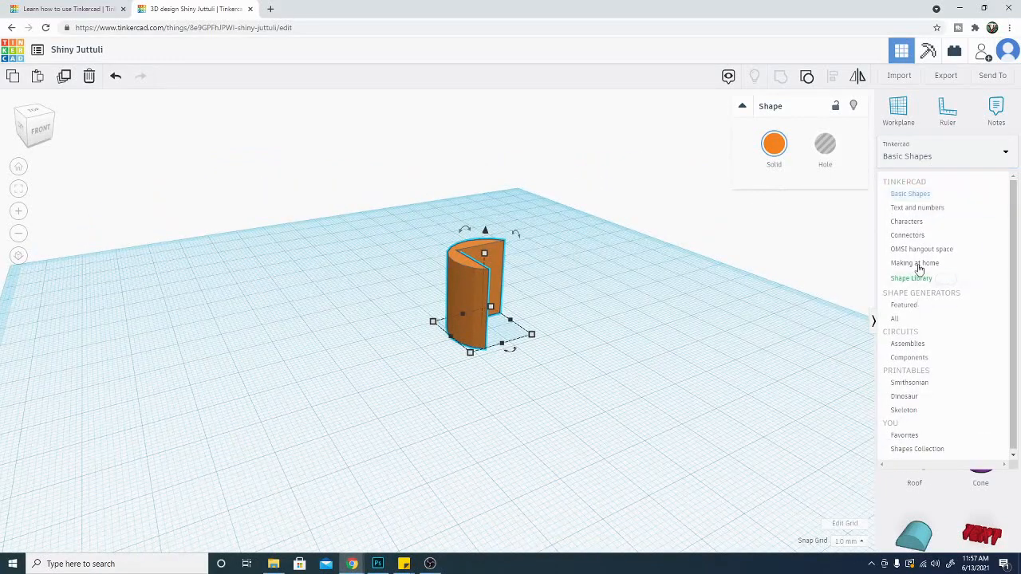
{"action": "left_click", "coordinate": [917, 208]}
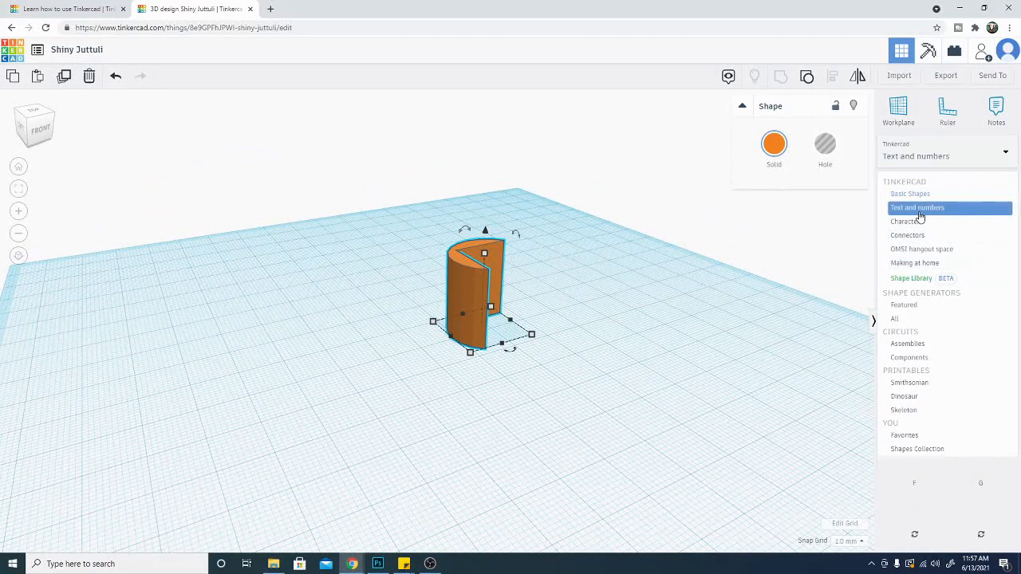
{"action": "left_click", "coordinate": [918, 208]}
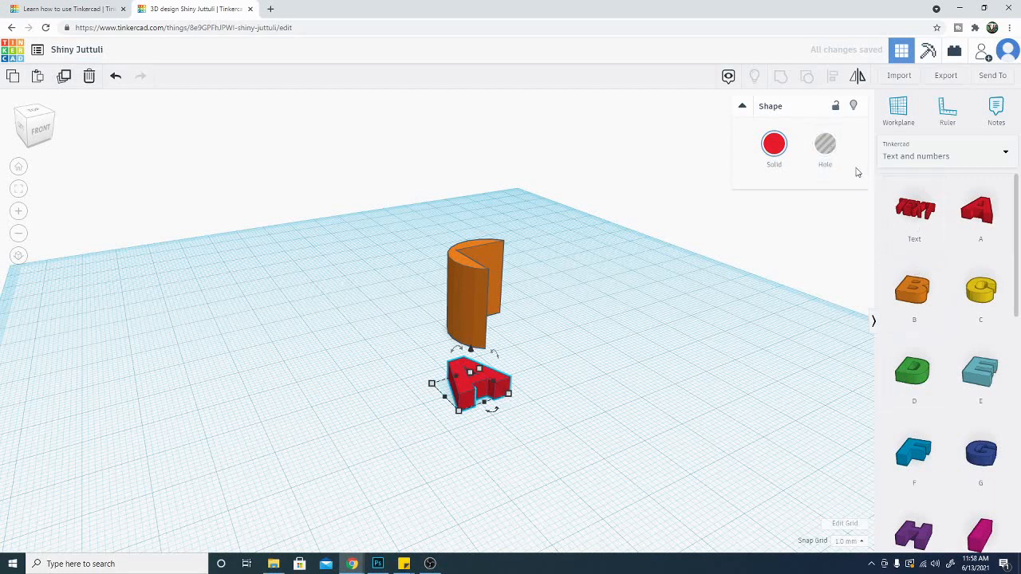
- Make the letter A a hole and return to the Basic Shapes library
{"action": "left_click", "coordinate": [825, 144]}
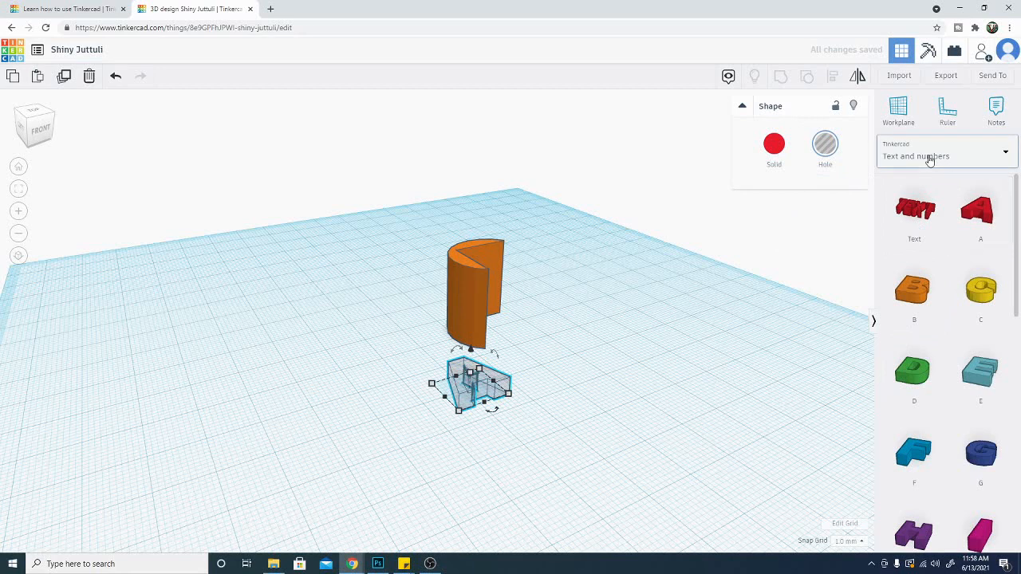
{"action": "left_click", "coordinate": [946, 156]}
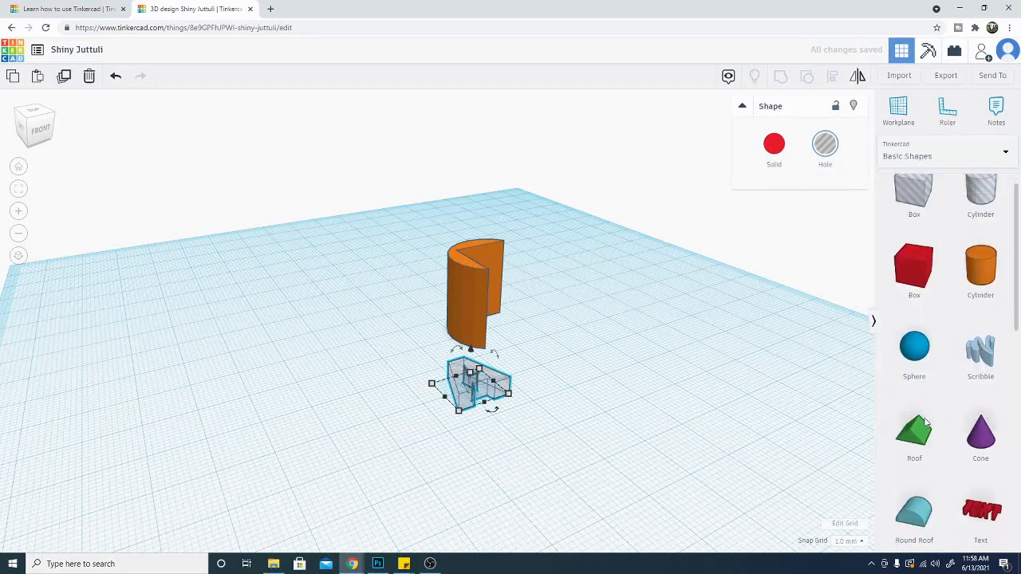
{"action": "scroll", "scroll_direction": "down", "scroll_amount": 3}
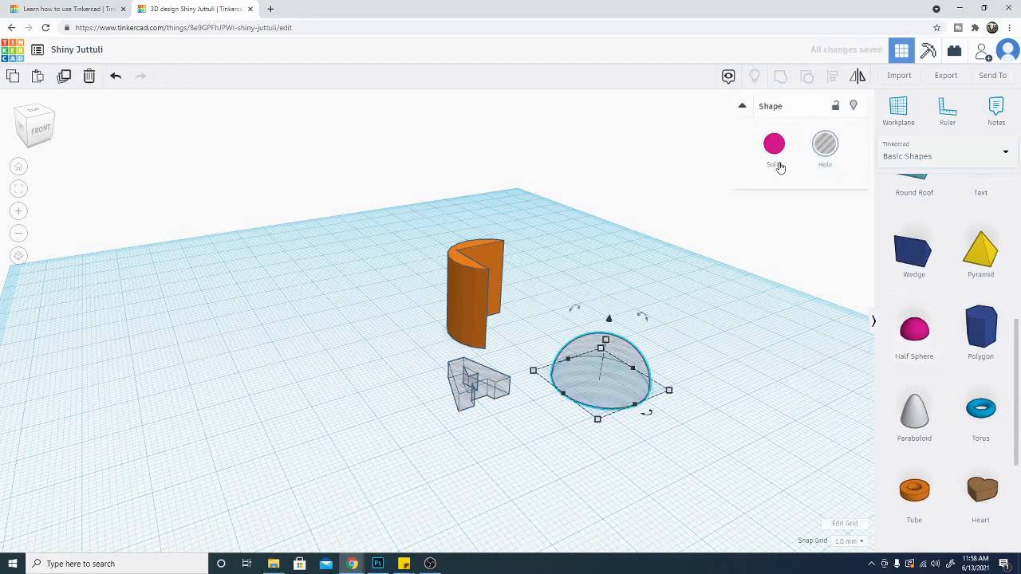
- Set the half sphere to Solid so it becomes a magenta dome
{"action": "left_click", "coordinate": [773, 143]}
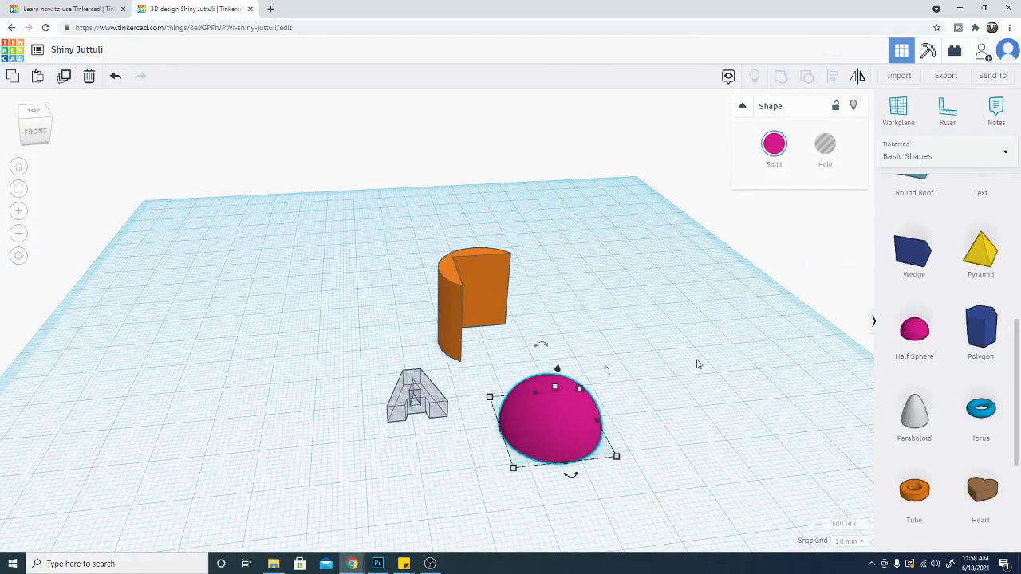
{"action": "mouse_move", "coordinate": [640, 351]}
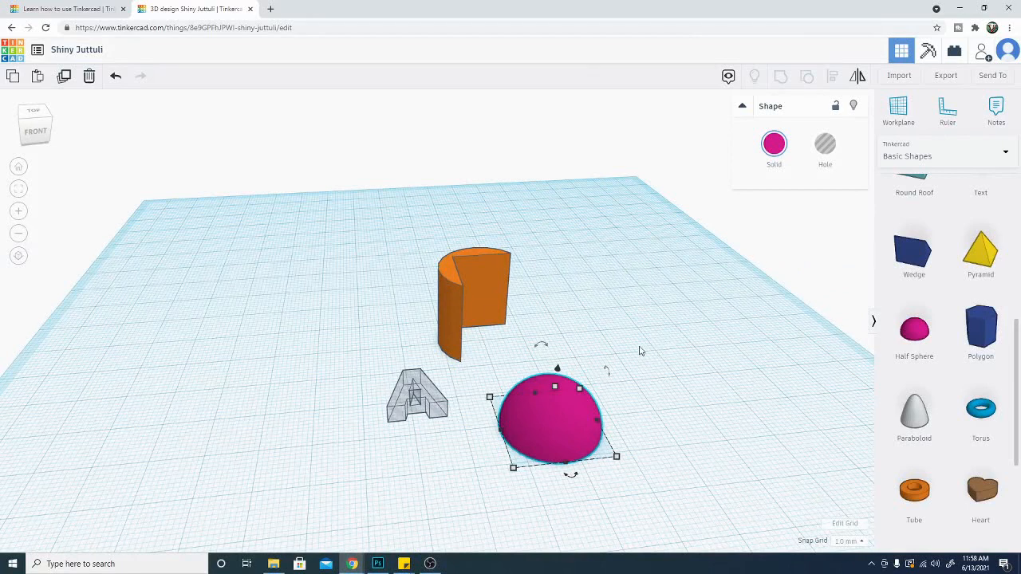
{"action": "mouse_move", "coordinate": [548, 304]}
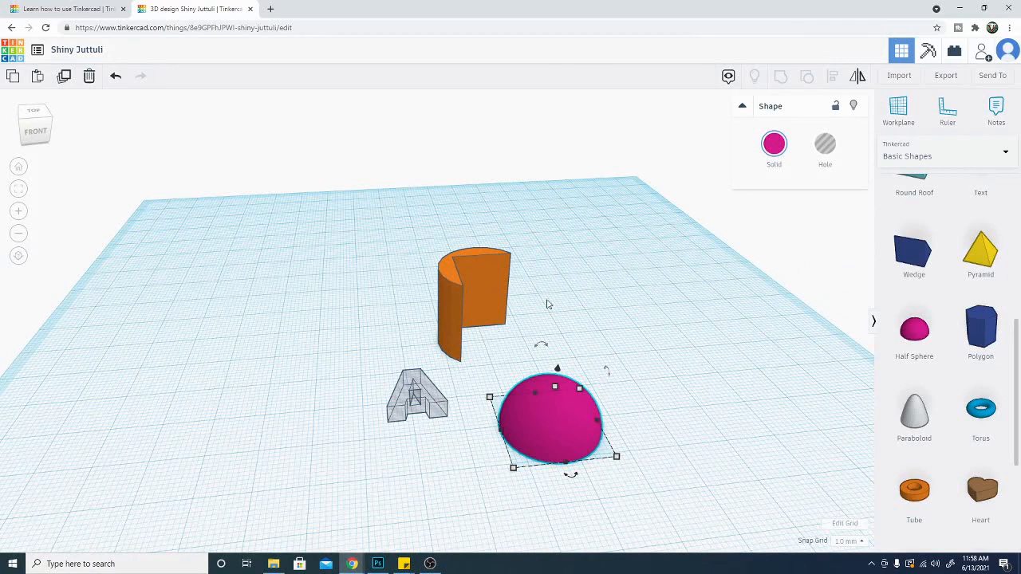
{"action": "mouse_move", "coordinate": [485, 345]}
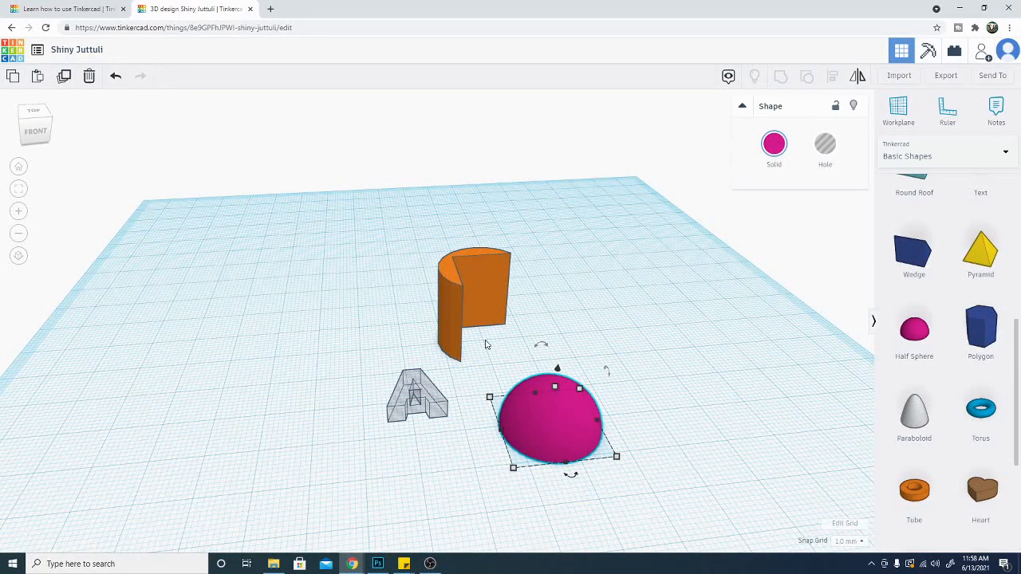
{"action": "mouse_move", "coordinate": [605, 336]}
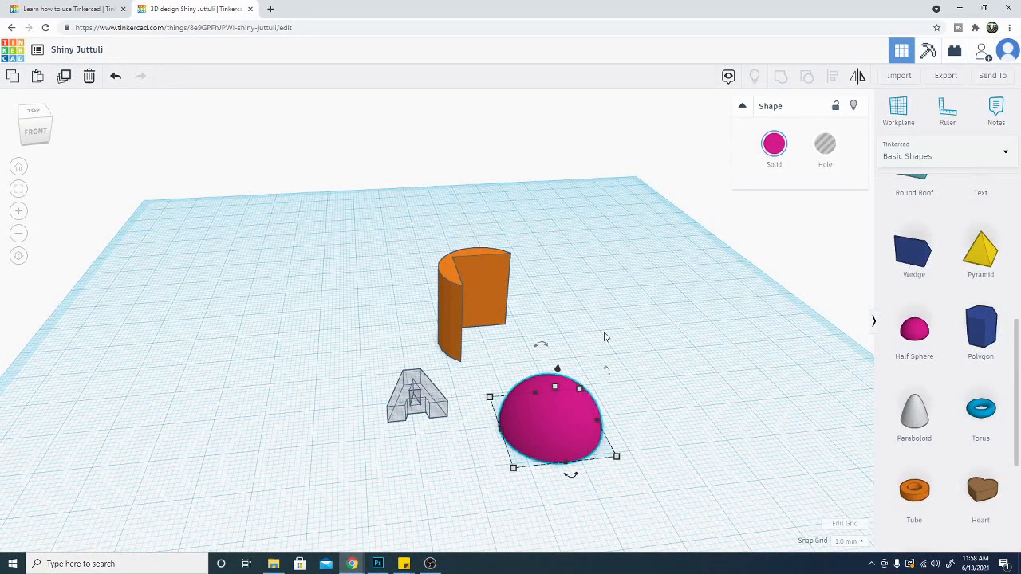
{"action": "mouse_move", "coordinate": [597, 331]}
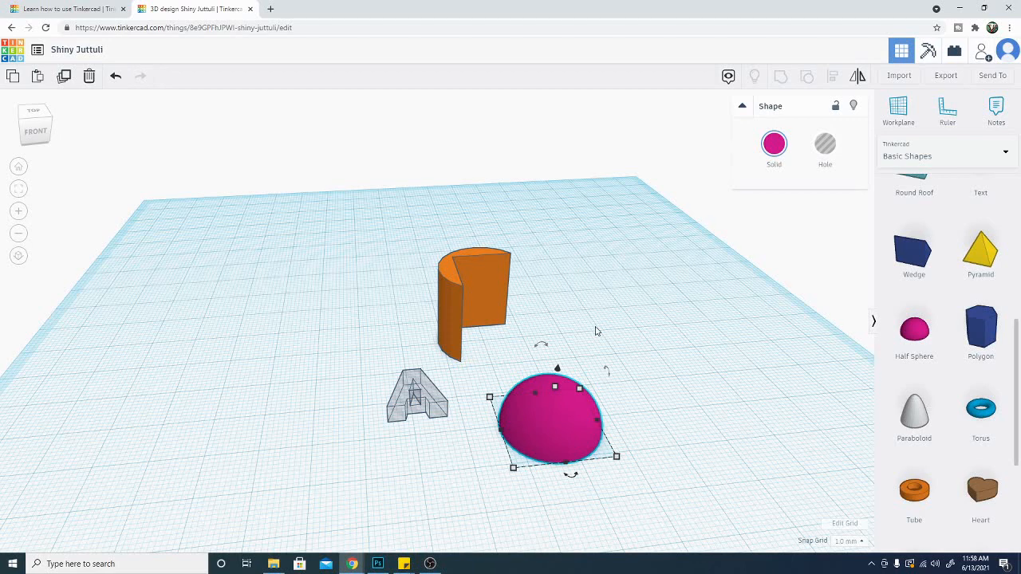